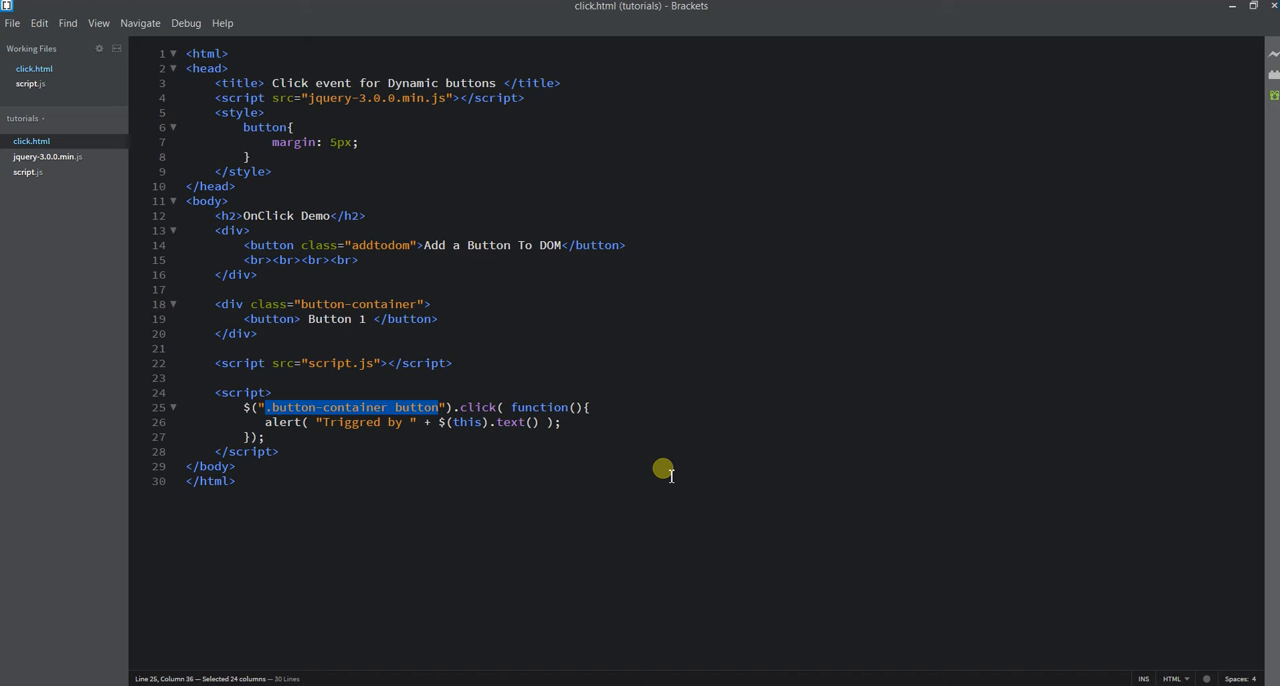
mouse_move(436, 680)
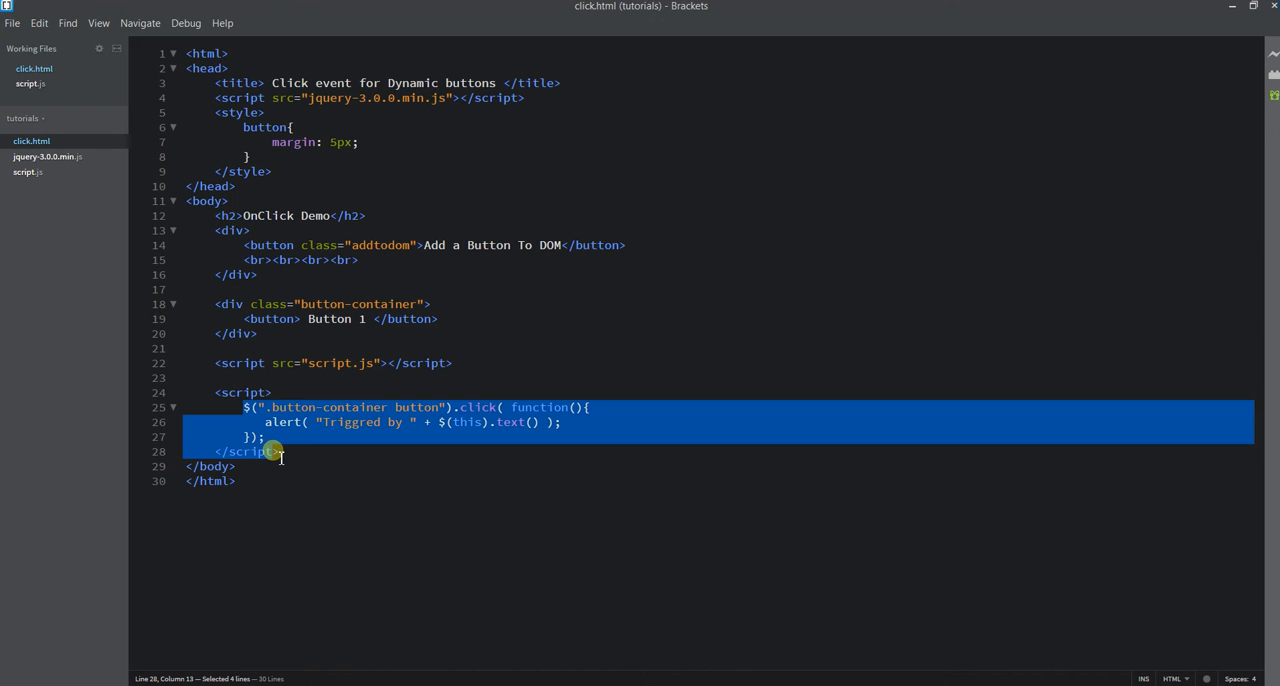
- Click Button 1 on the OnClick Demo page to raise its 'Triggred by Button 1' alert
left_click(268, 441)
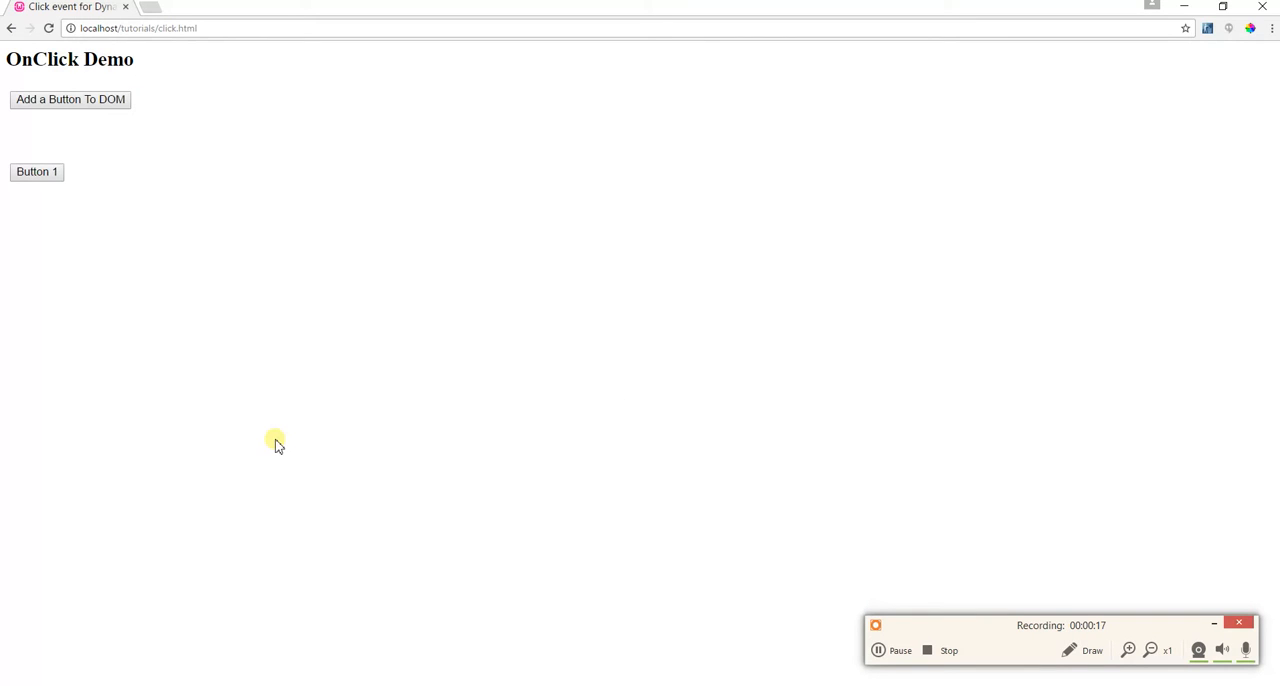
mouse_move(137, 302)
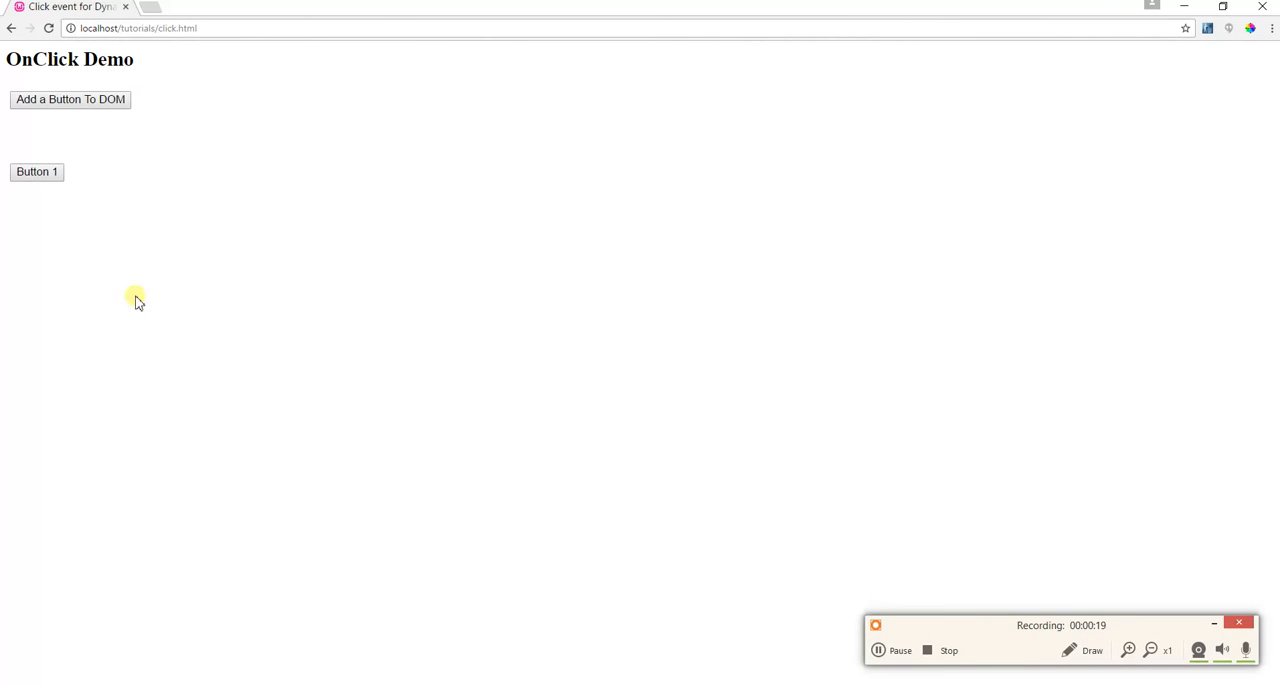
mouse_move(20, 200)
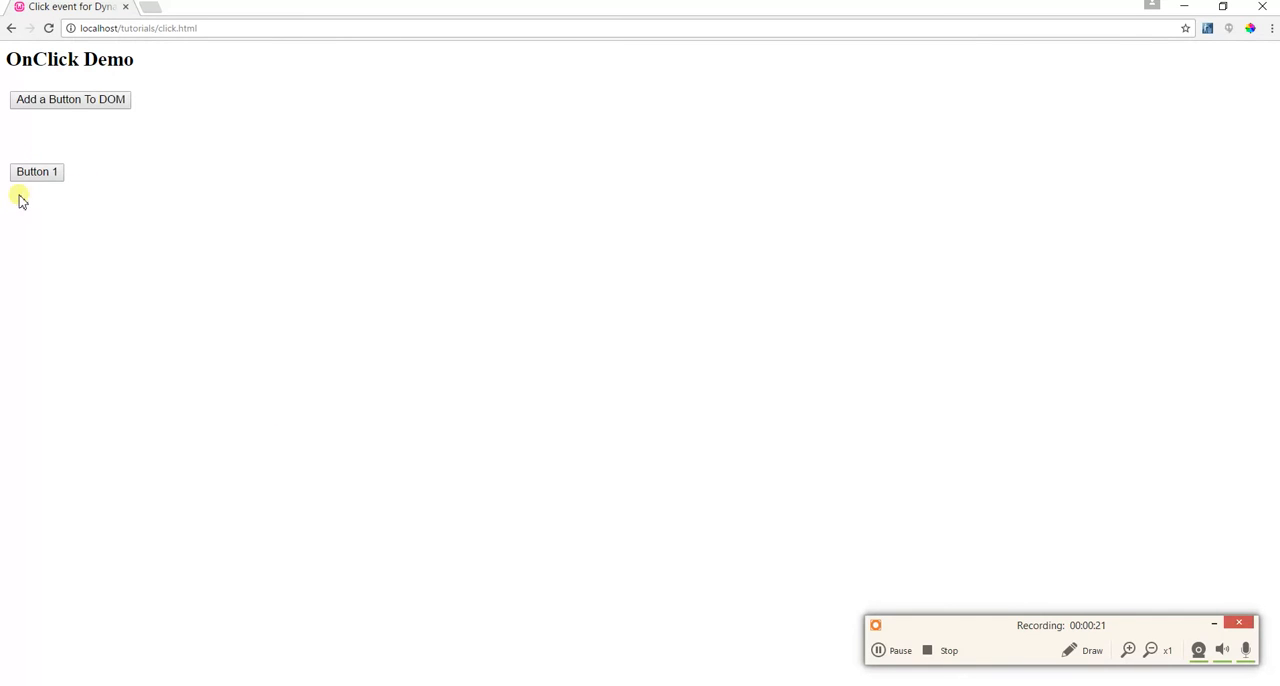
mouse_move(93, 119)
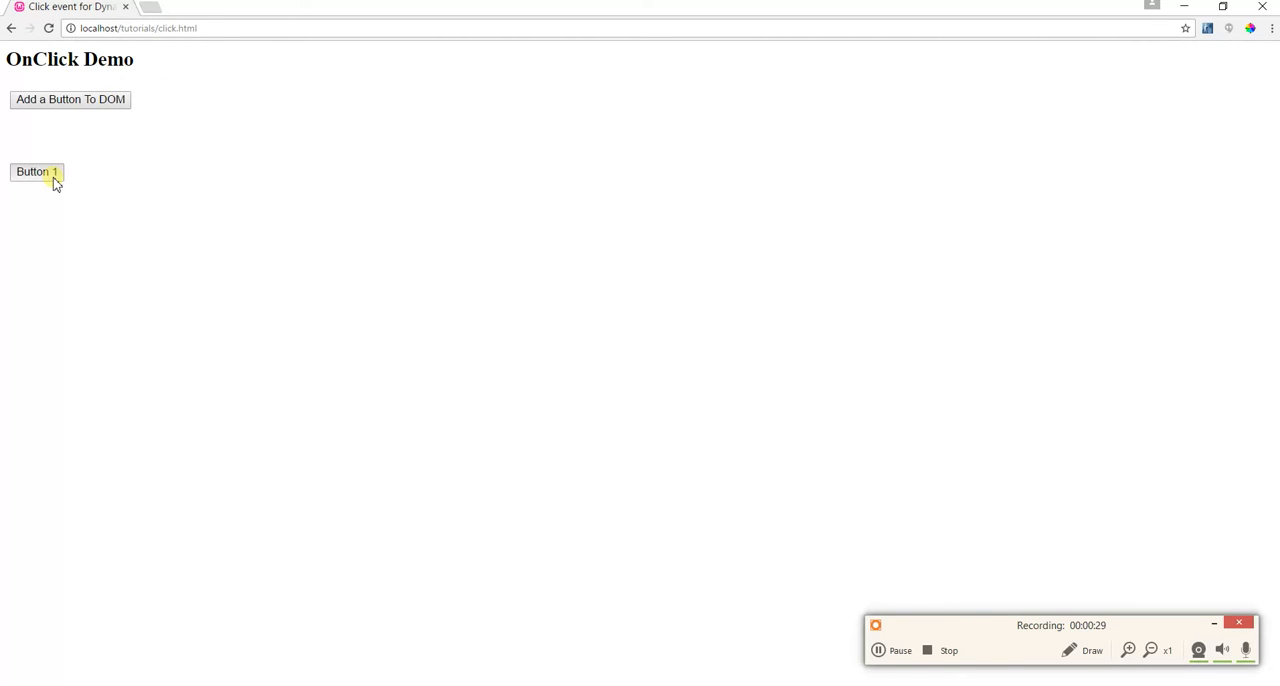
left_click(37, 171)
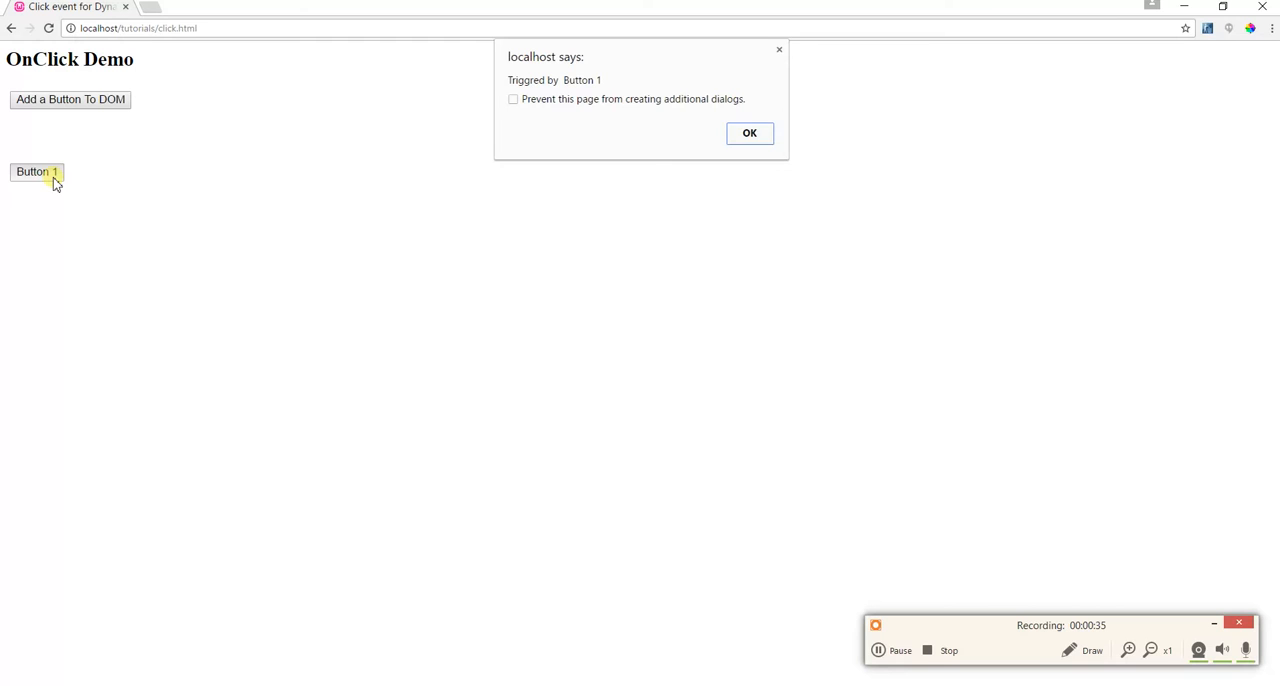
mouse_move(450, 82)
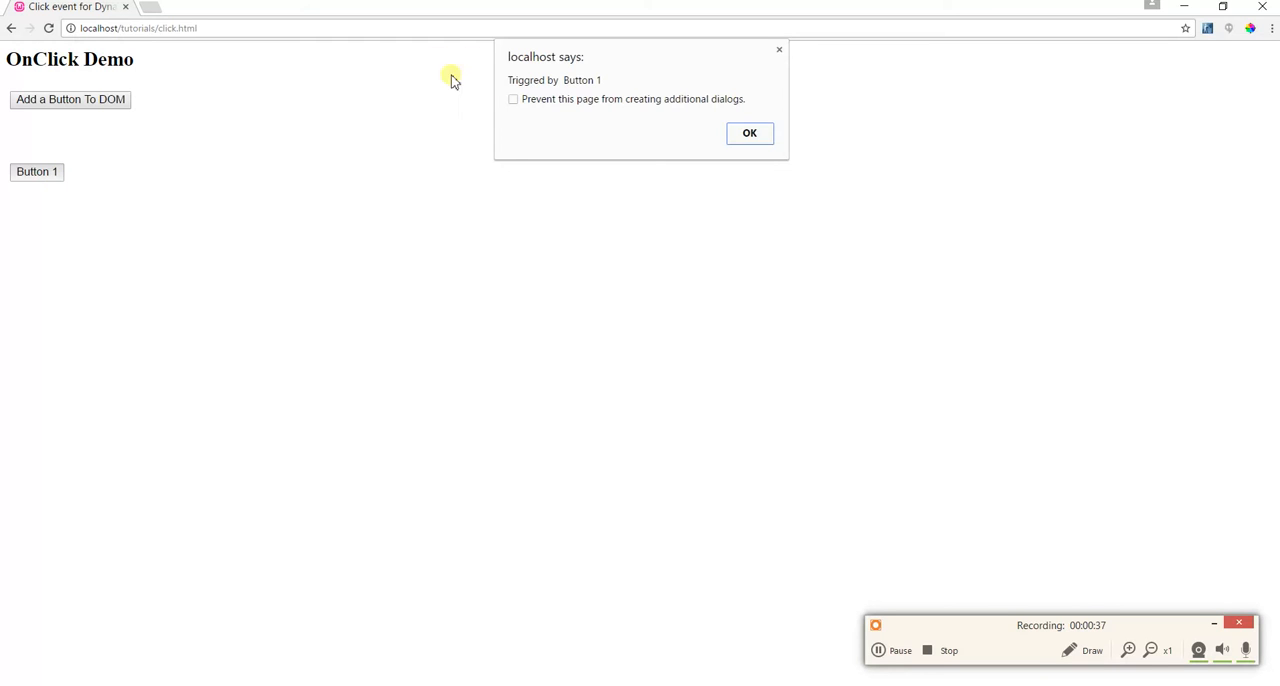
- Dismiss the Button 1 alert and add new buttons with 'Add a Button To DOM'
left_click(749, 133)
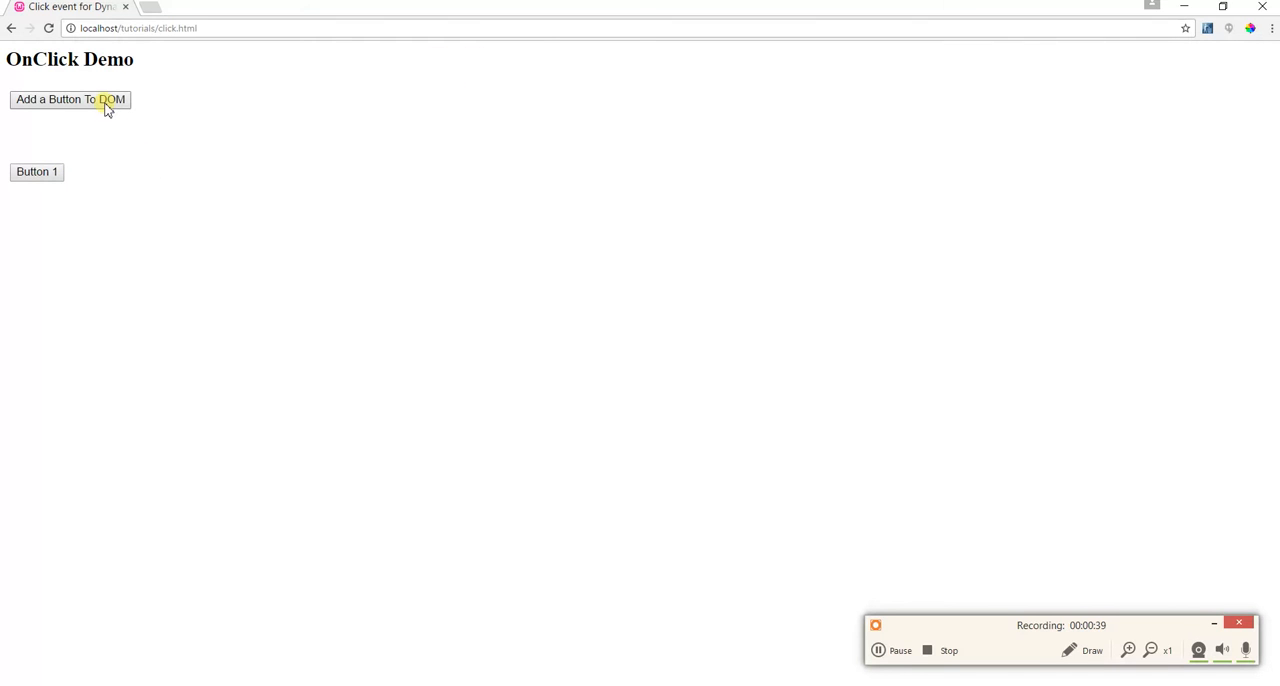
left_click(100, 99)
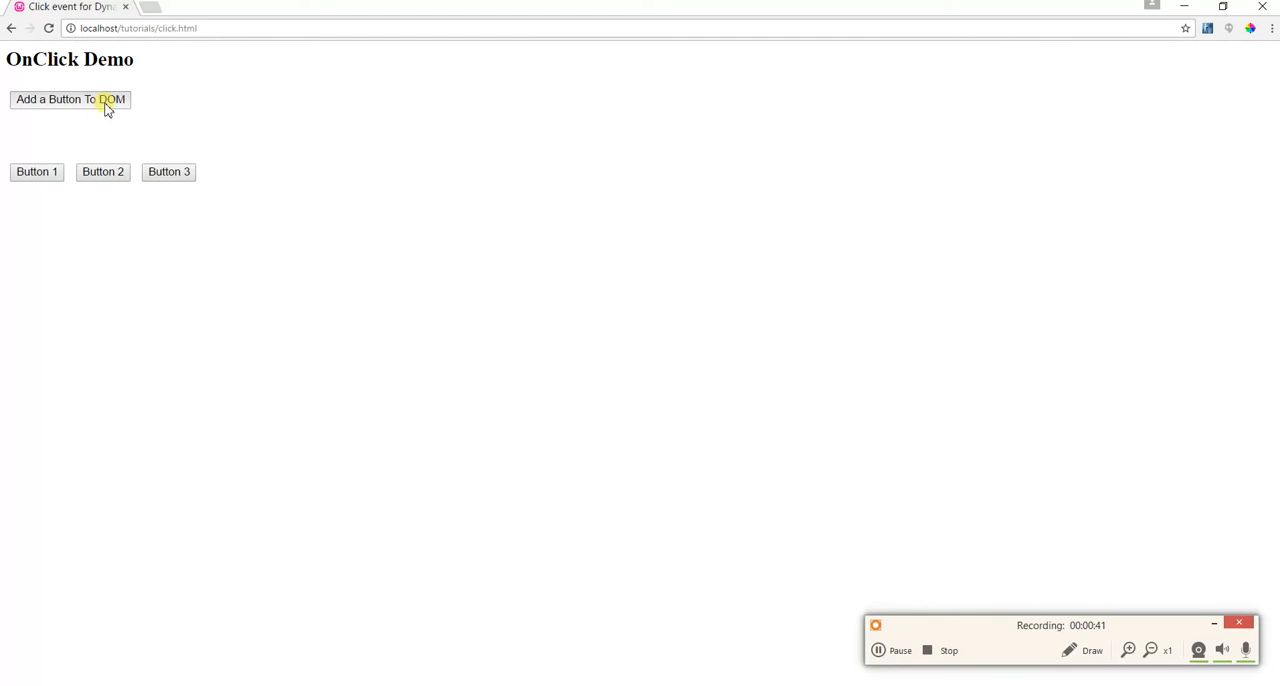
left_click(100, 99)
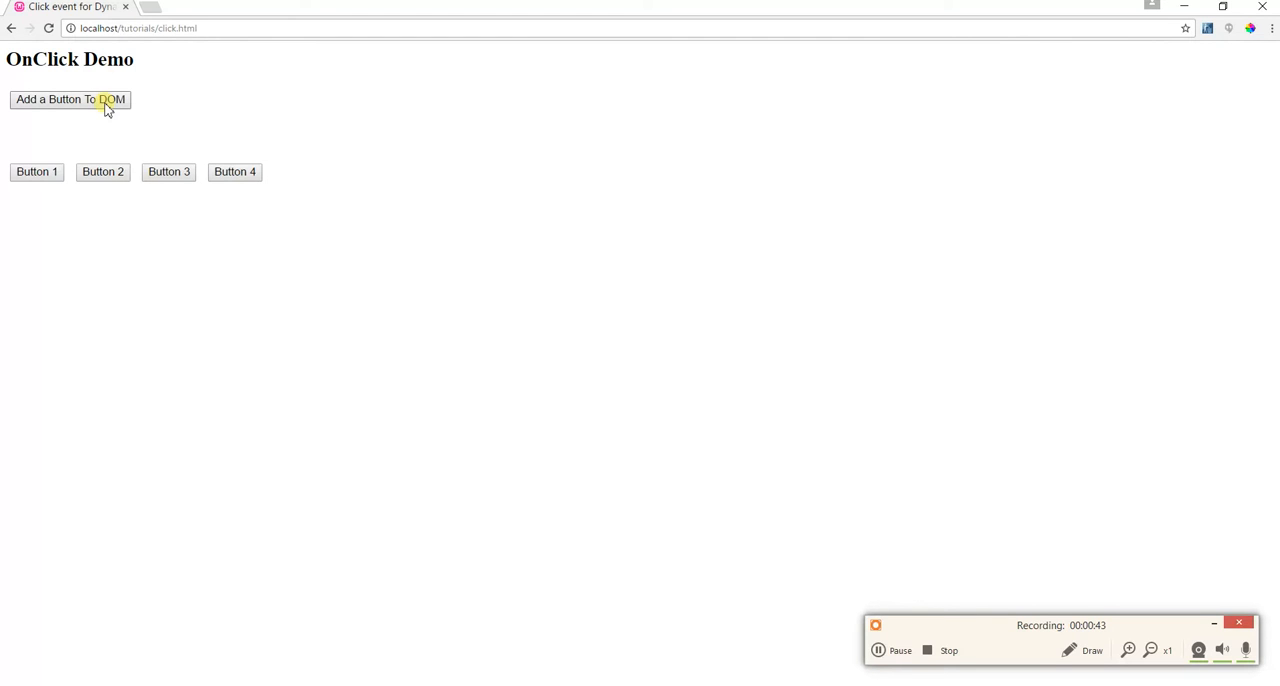
left_click(100, 99)
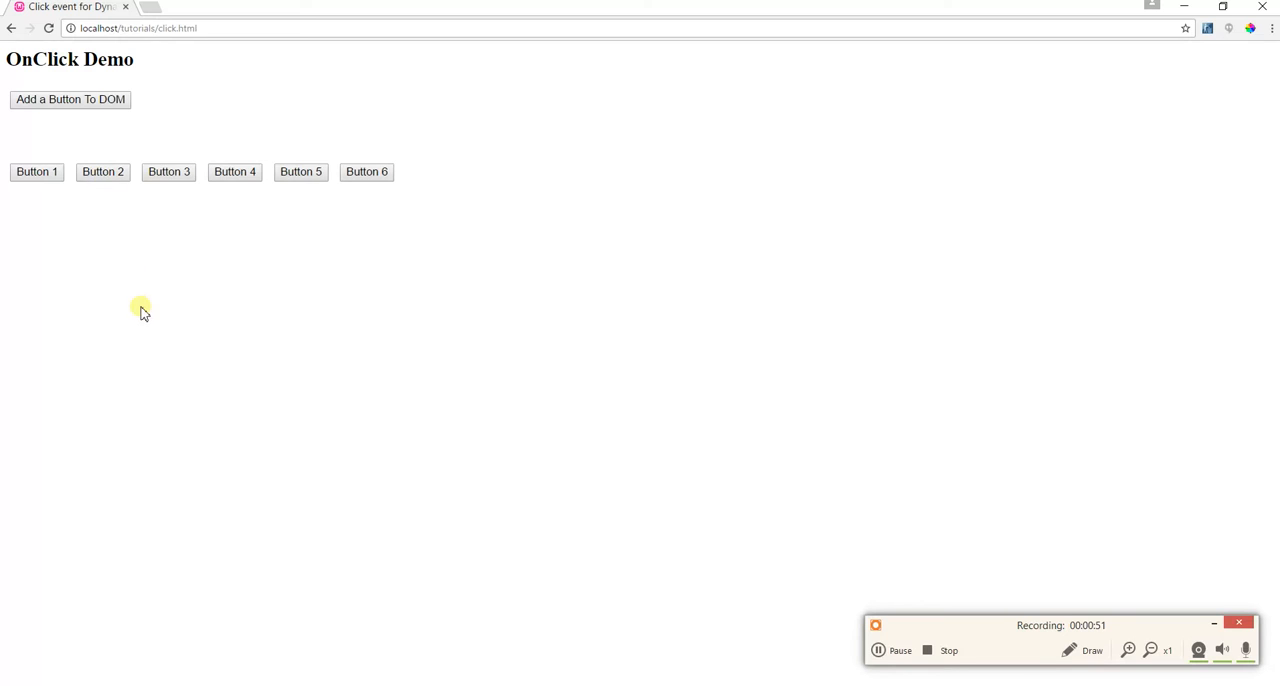
mouse_move(400, 404)
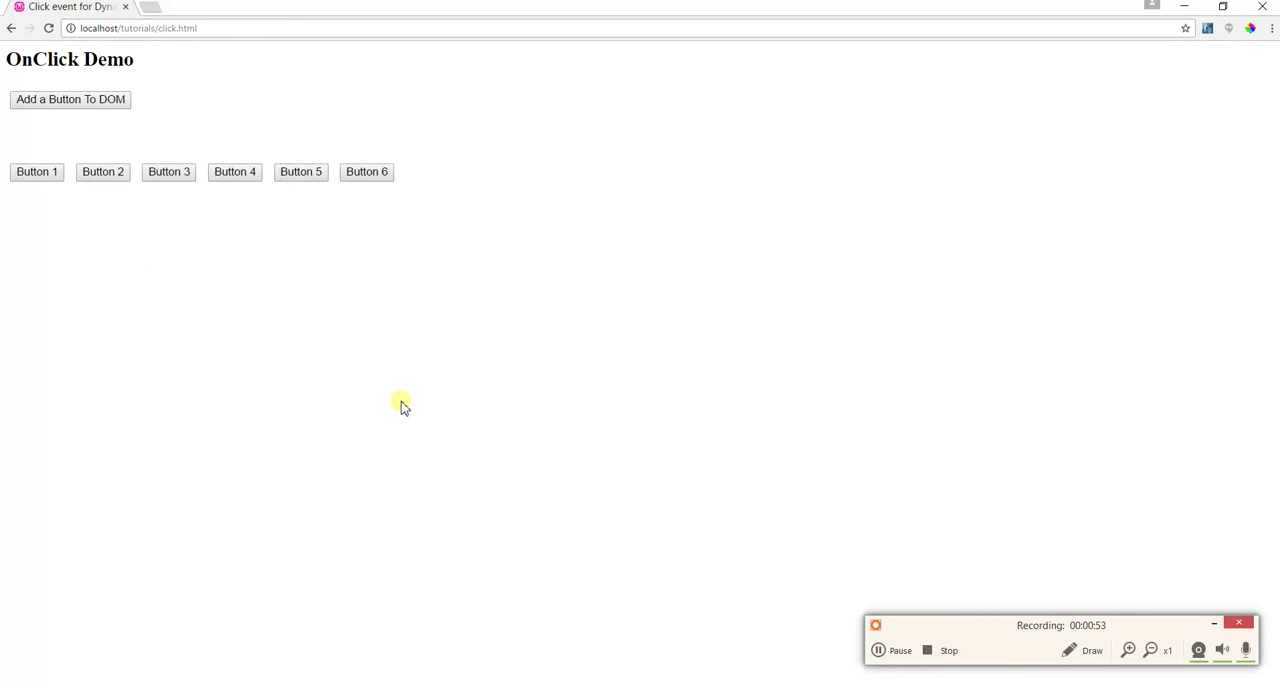
mouse_move(428, 568)
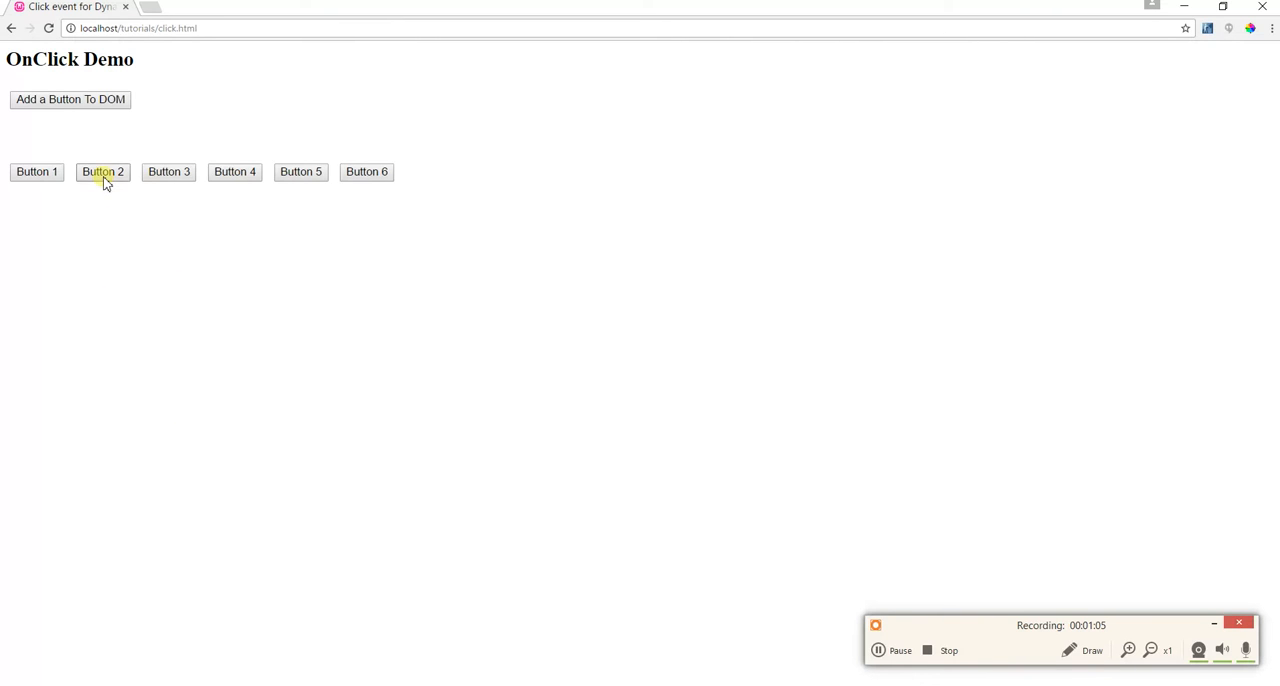
mouse_move(234, 183)
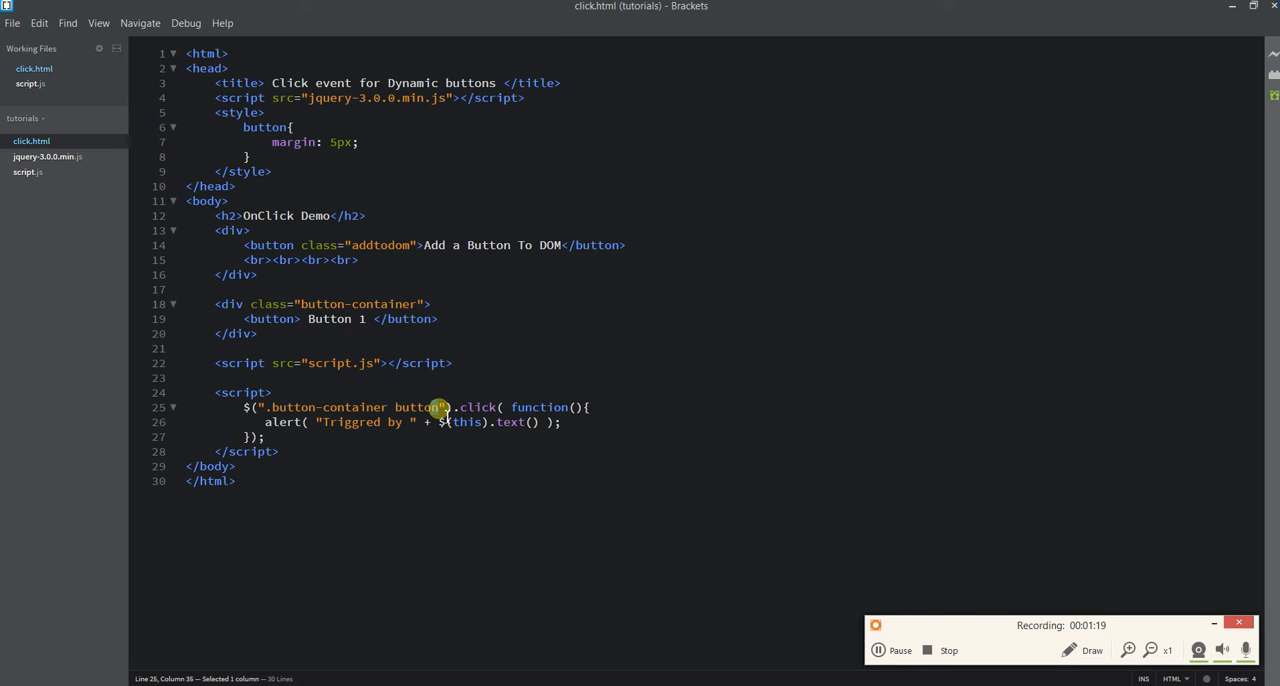
- Replace the selector on line 25 of click.html with body
left_click_drag(352, 407, 440, 407)
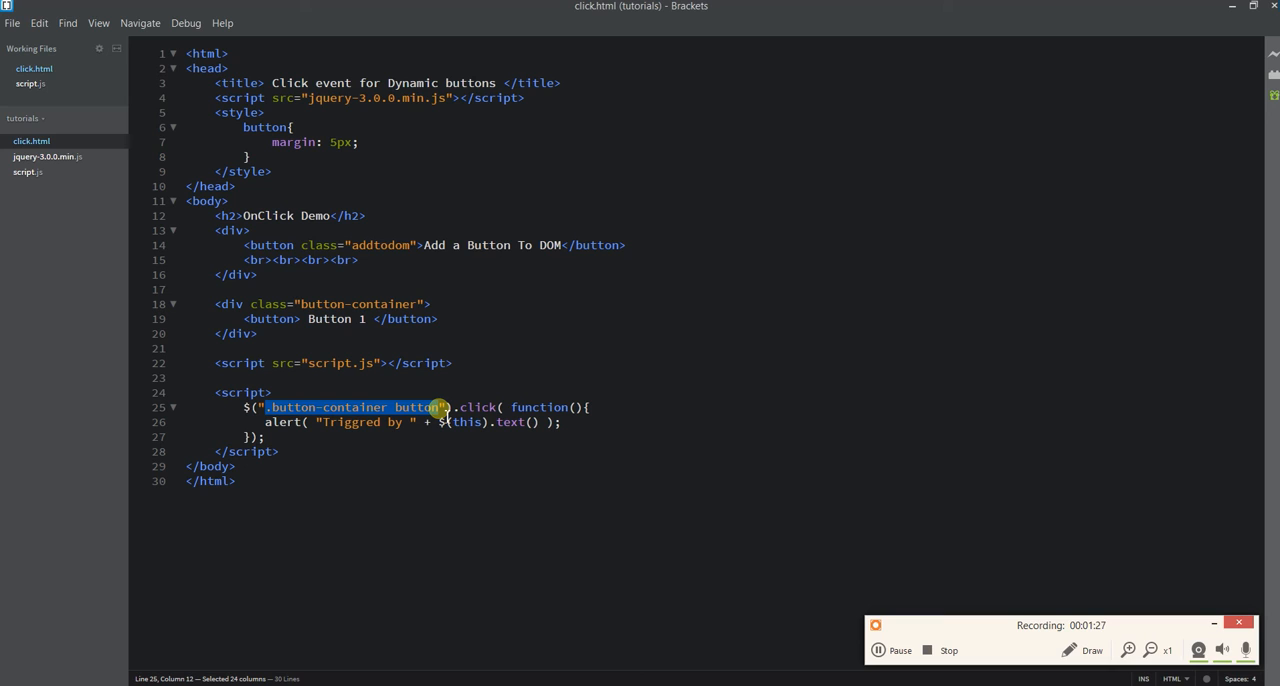
key("Delete")
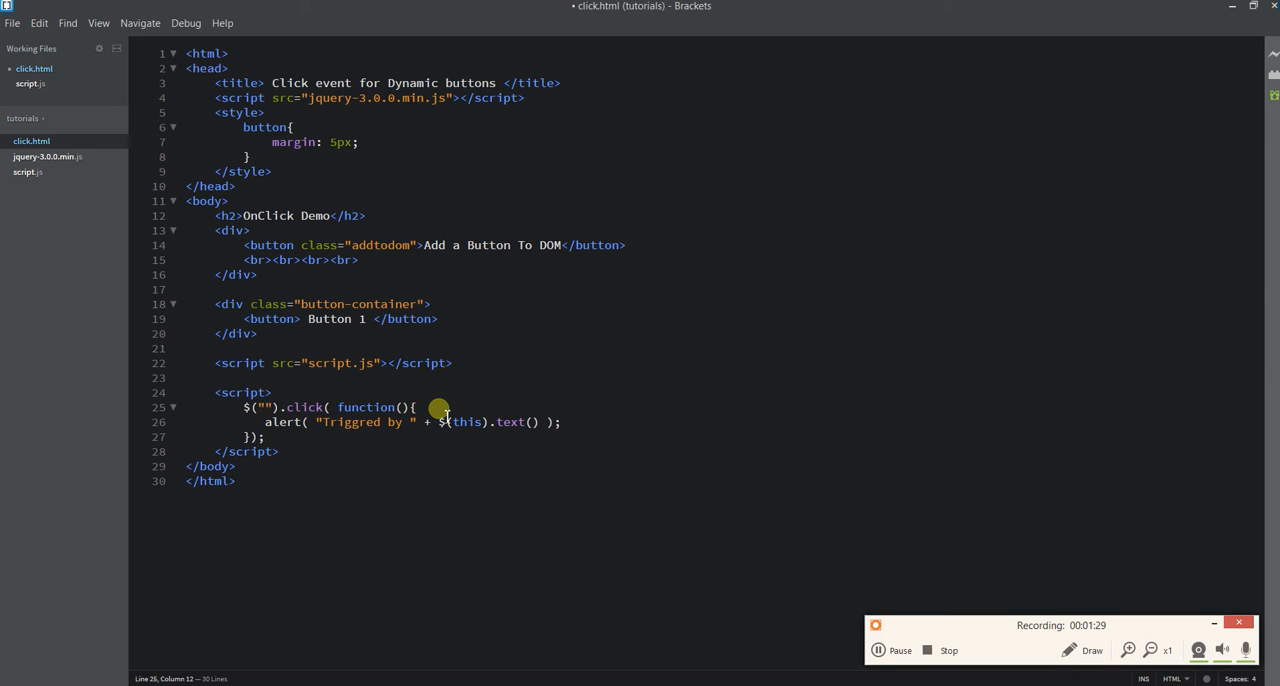
type("body")
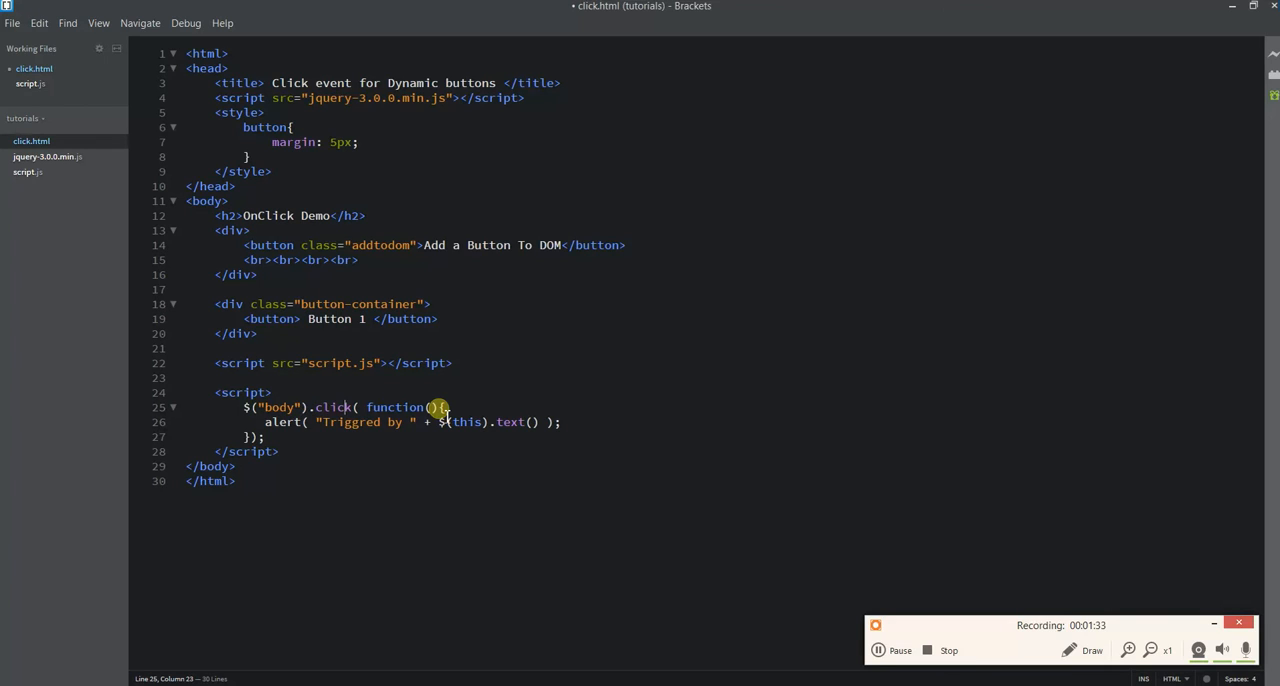
- Rewrite the handler as .on("click", ".button-container button", …) and highlight that selector
double_click(333, 406)
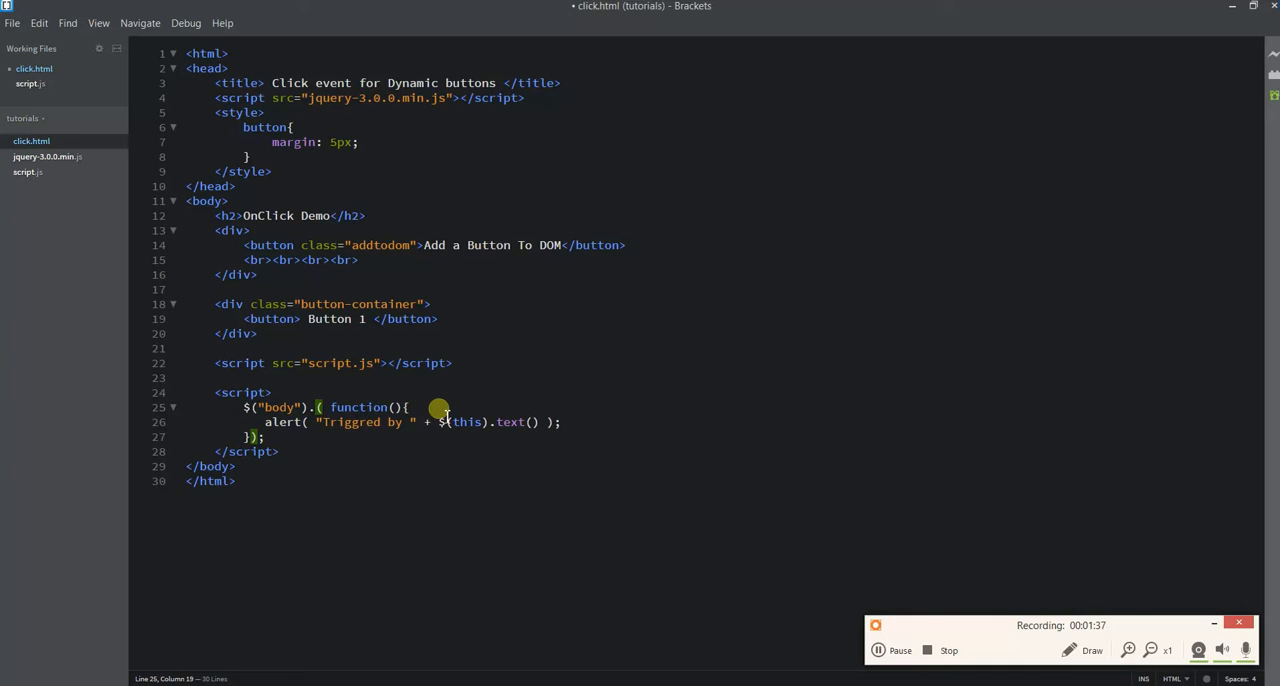
type("on")
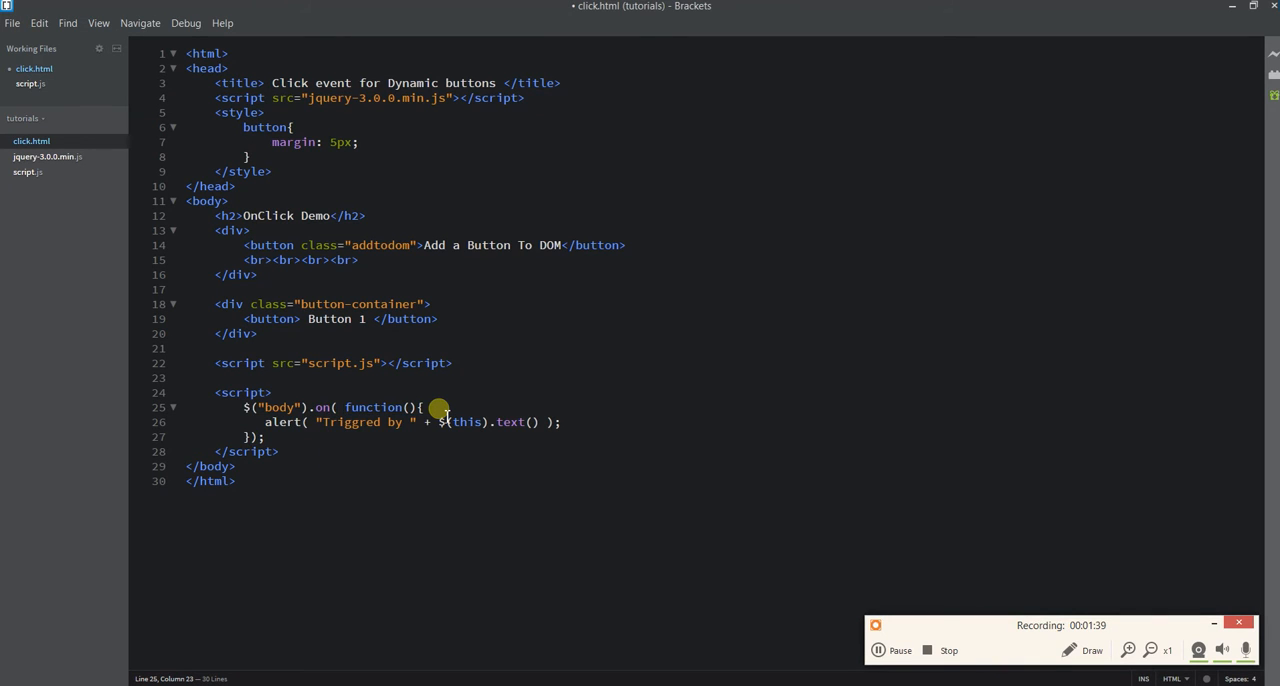
type("\"\"")
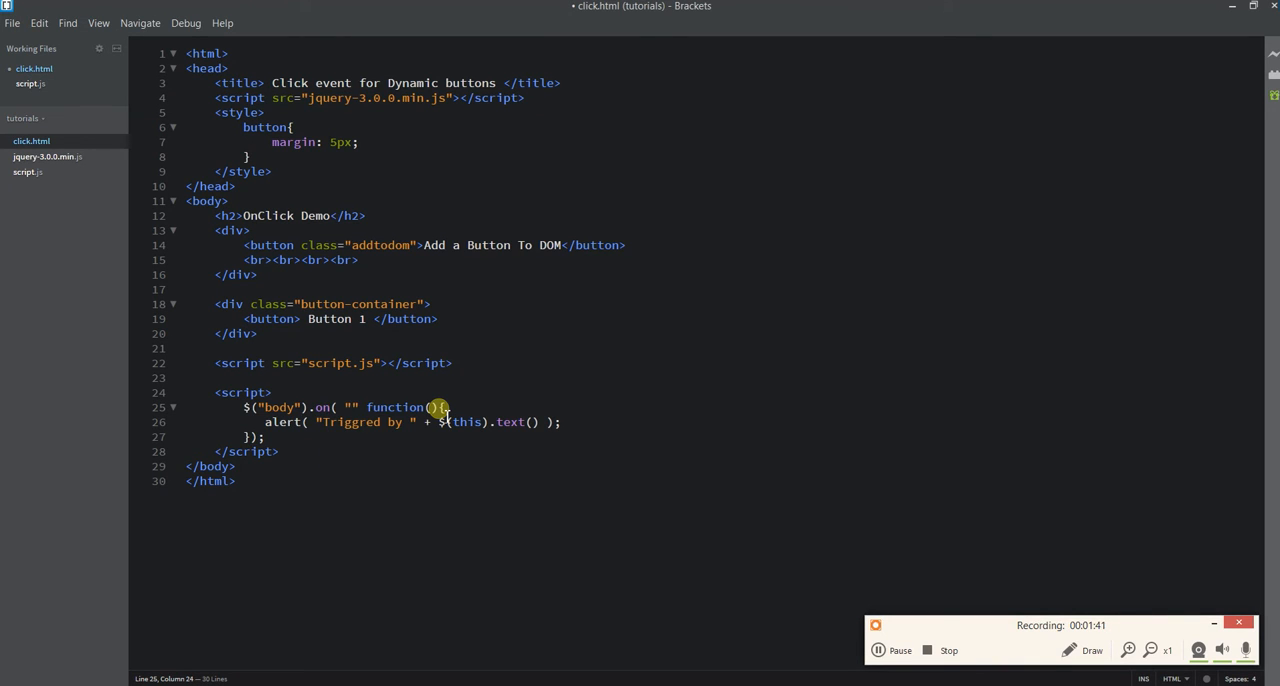
type("click")
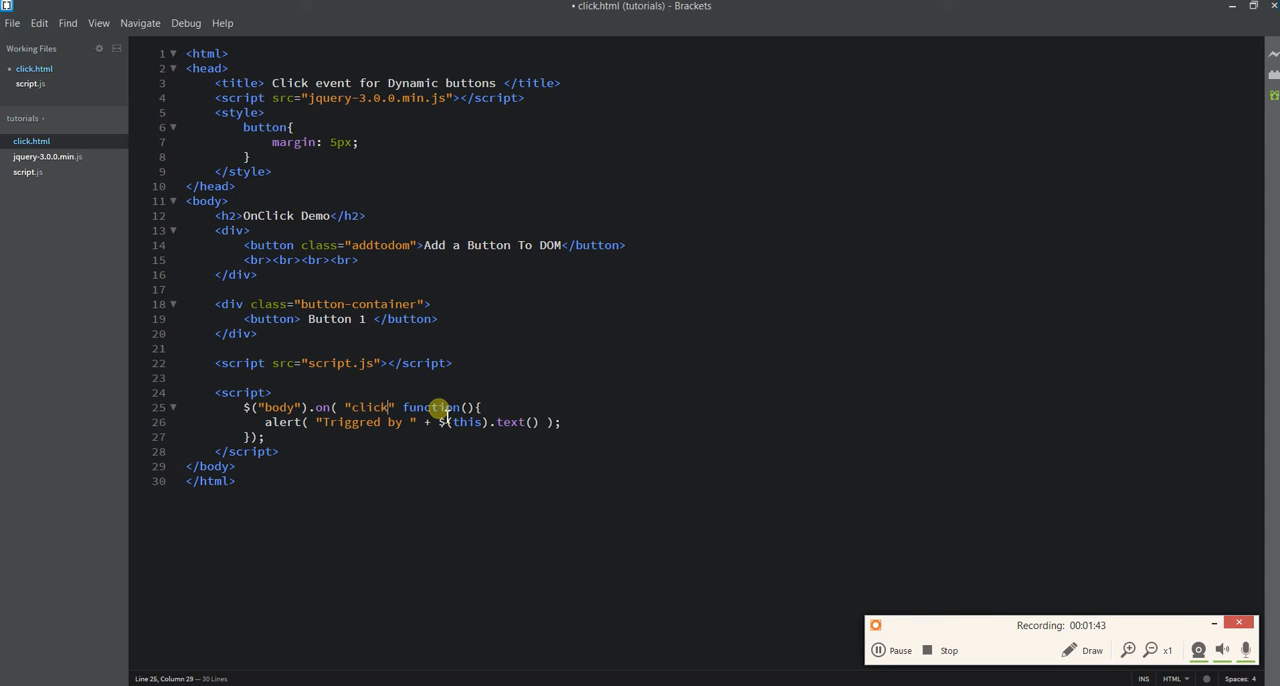
type("\",")
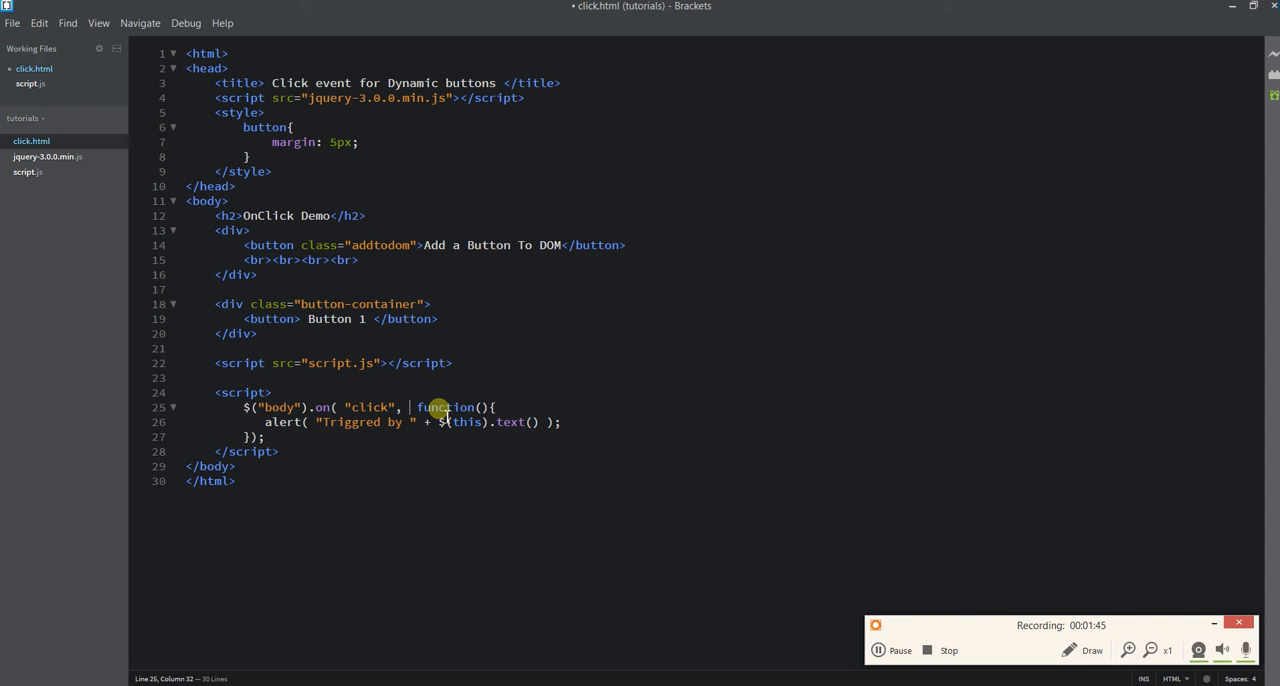
type(".button-container button\",")
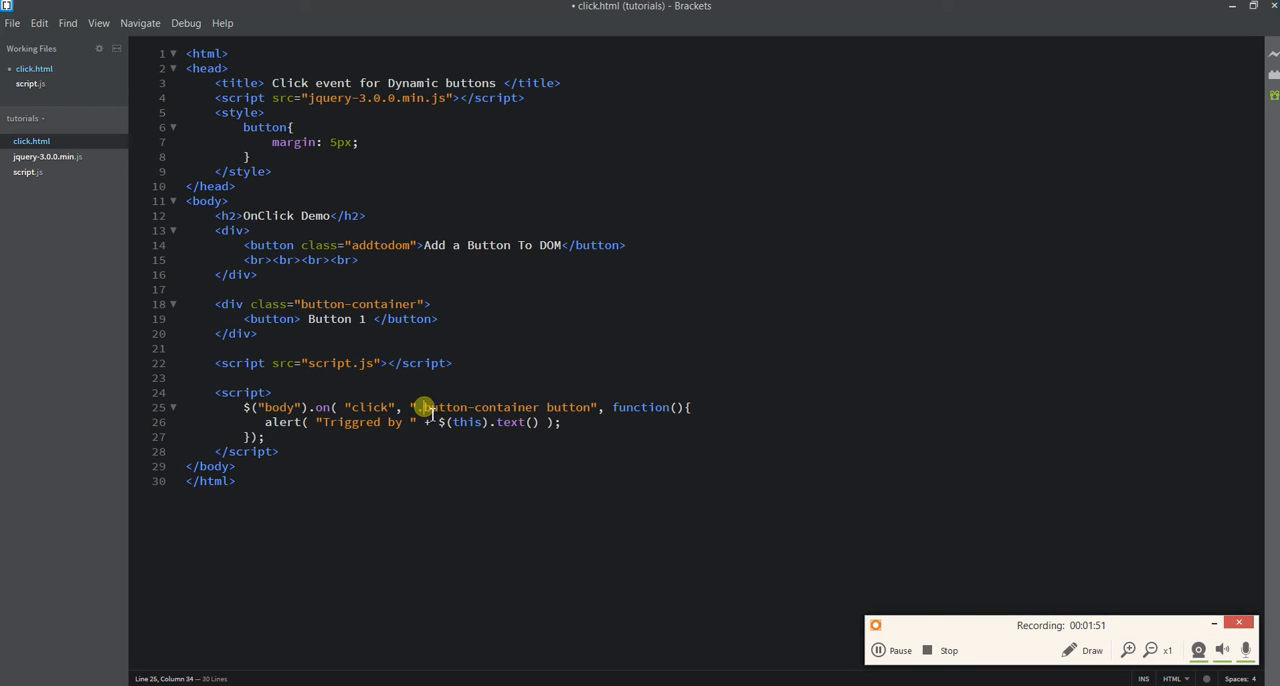
left_click_drag(418, 407, 595, 407)
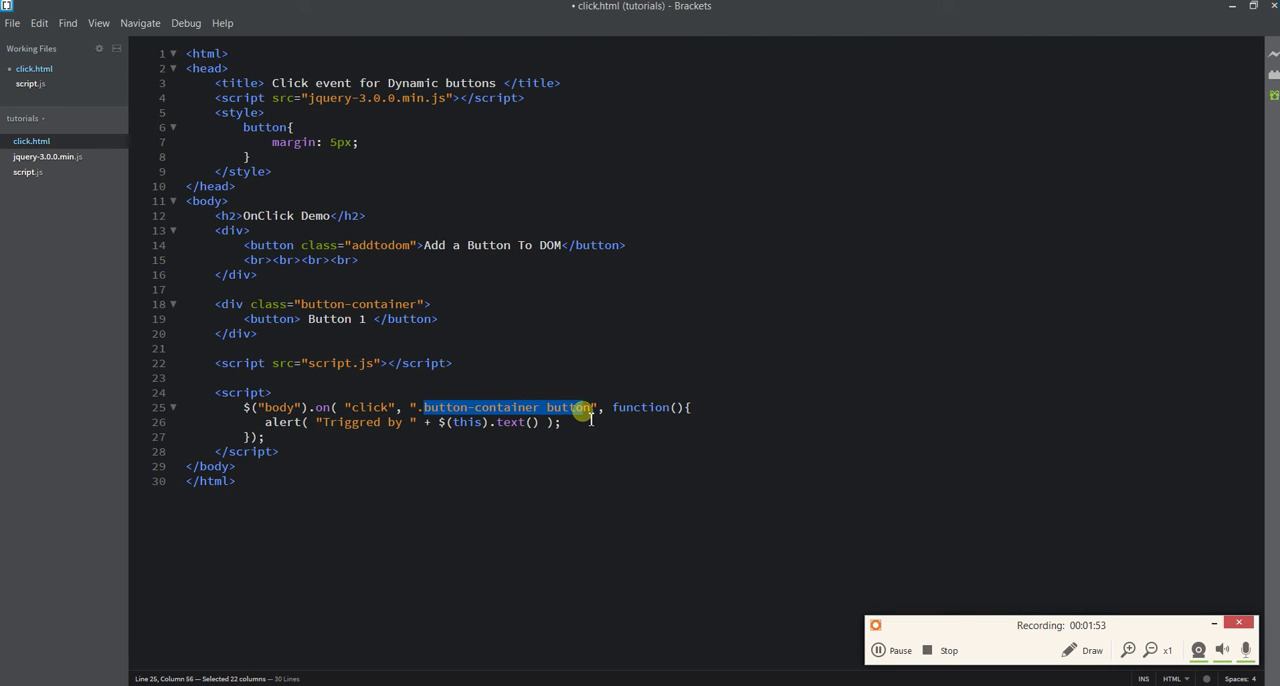
double_click(268, 318)
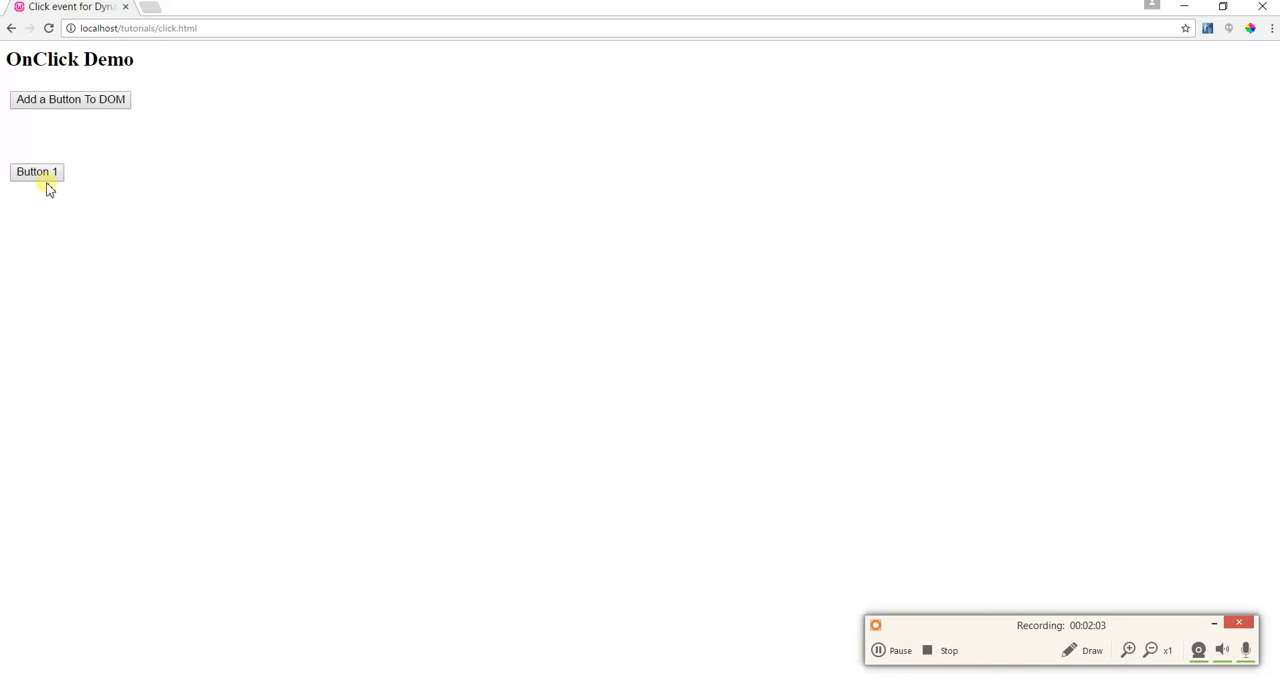
- Test and dismiss the Button 1 alert, then add buttons up to Button 8
left_click(37, 172)
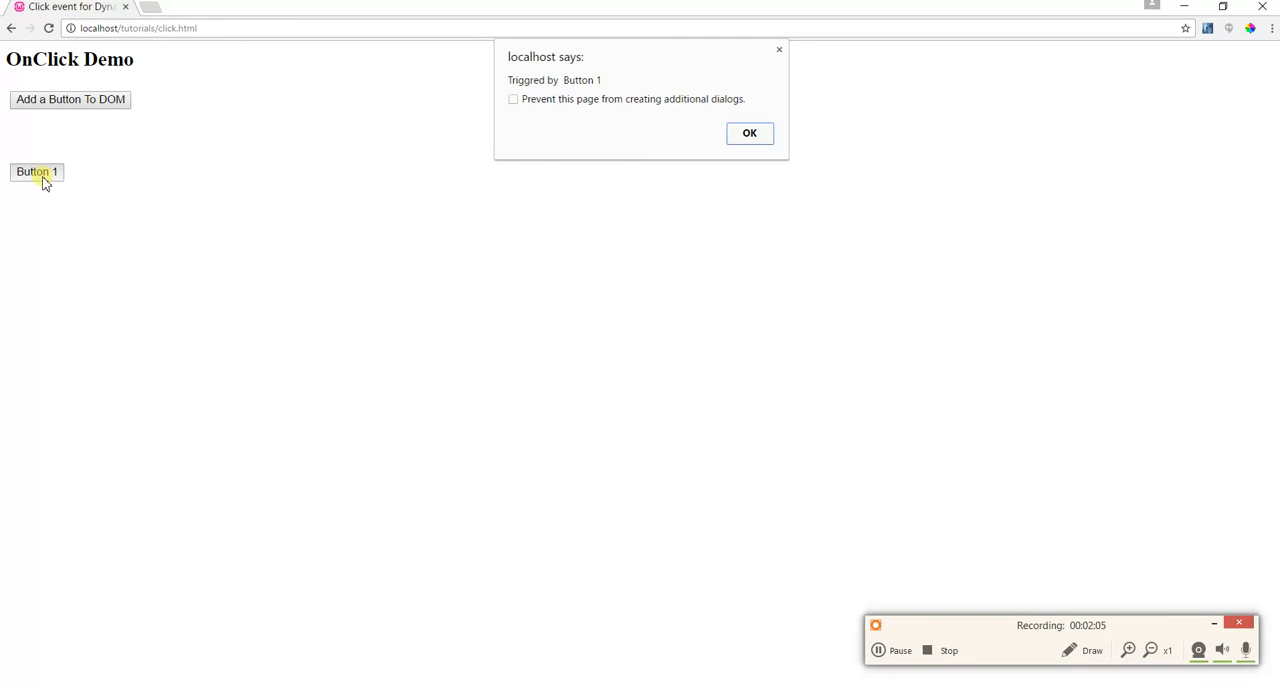
left_click(749, 133)
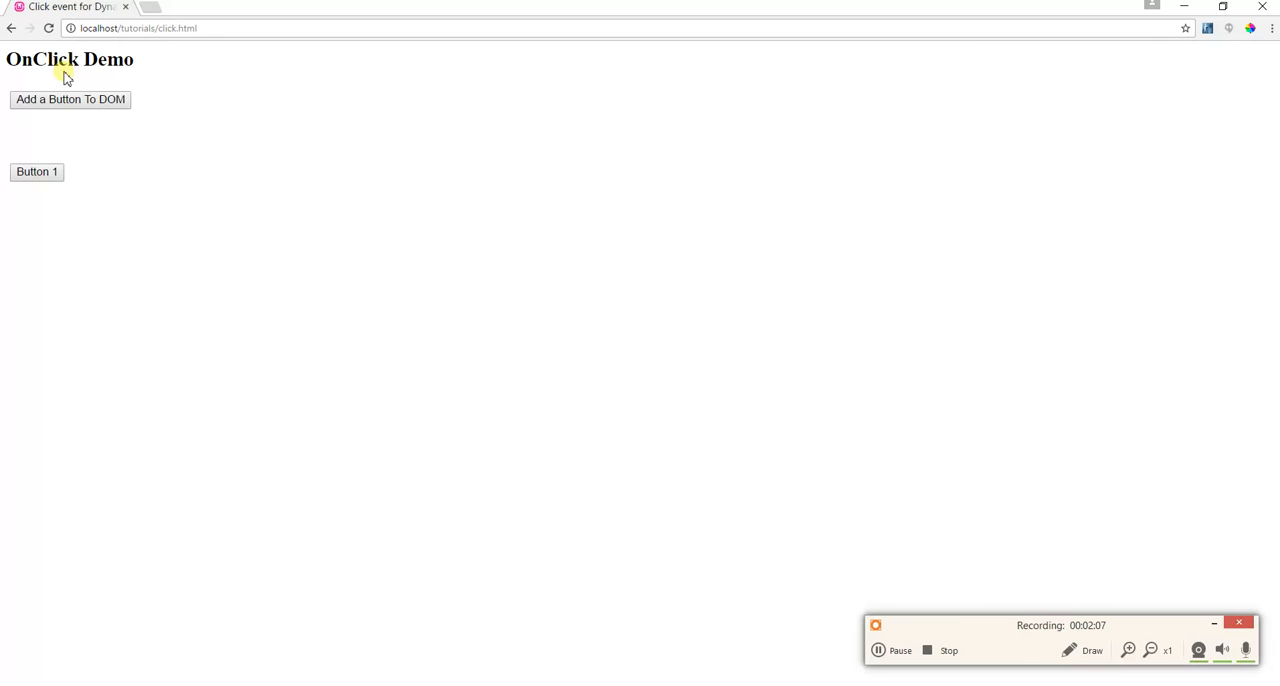
left_click(70, 99)
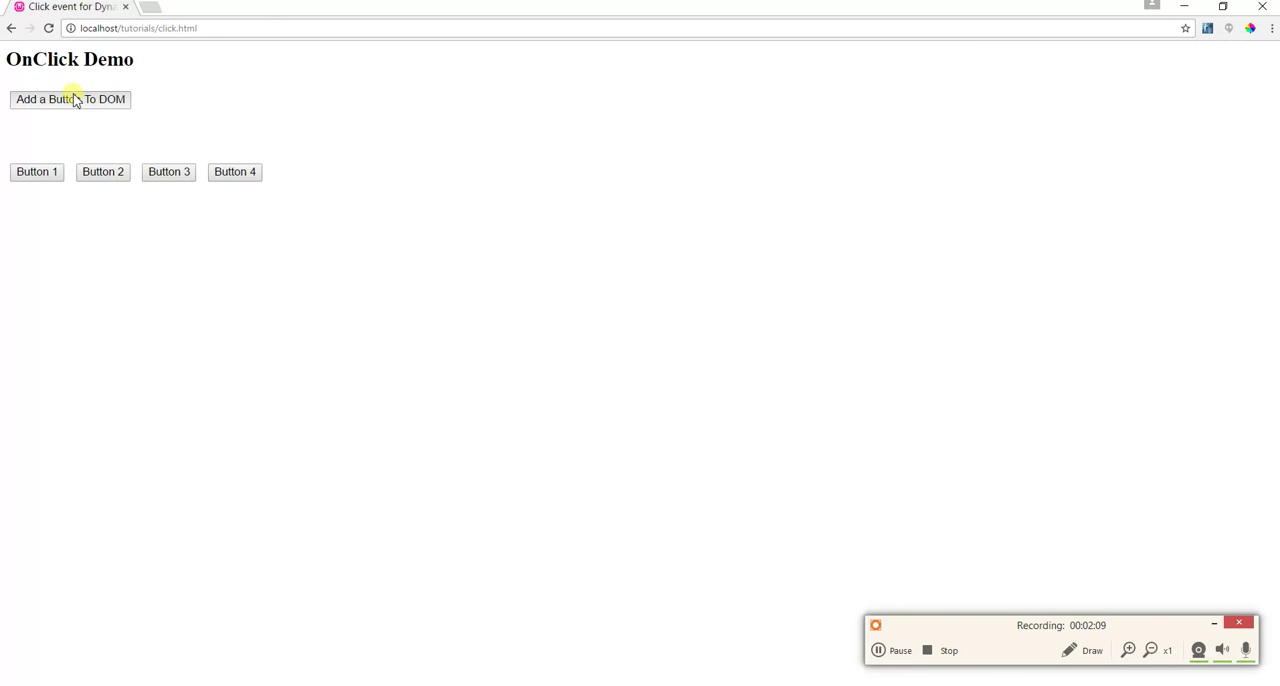
left_click(70, 99)
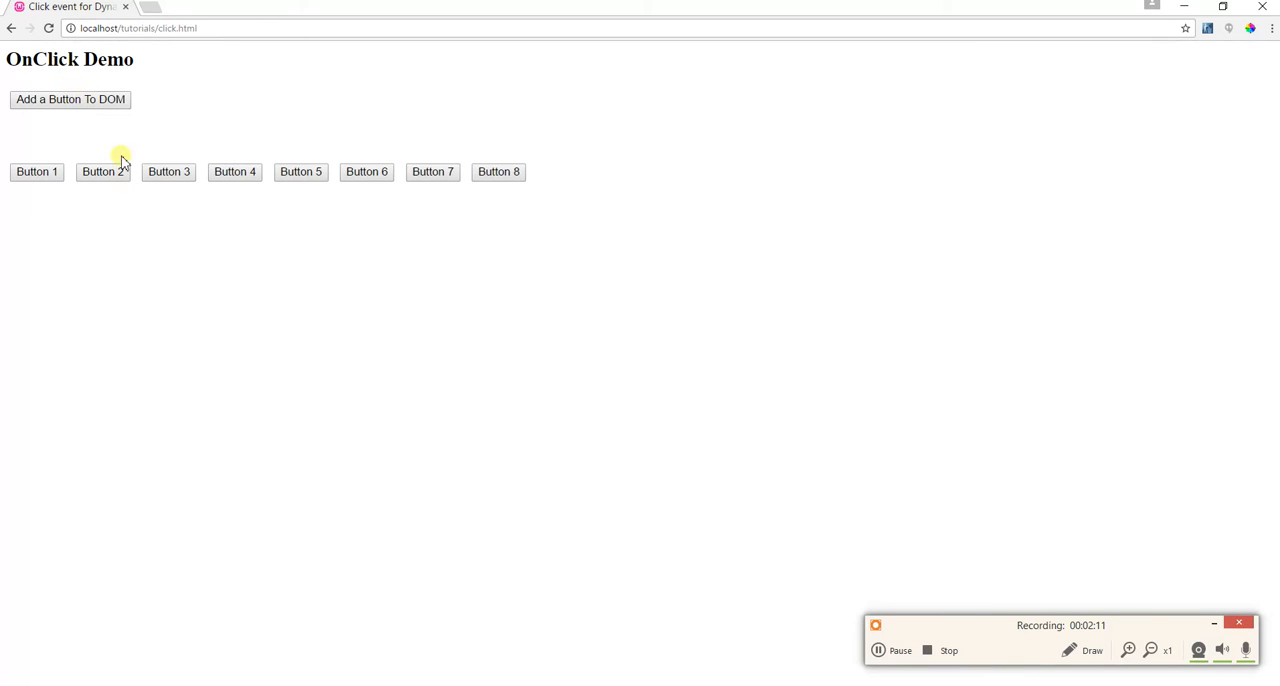
- Check and dismiss the alerts for added Buttons 2, 3, 7 and 5
left_click(101, 171)
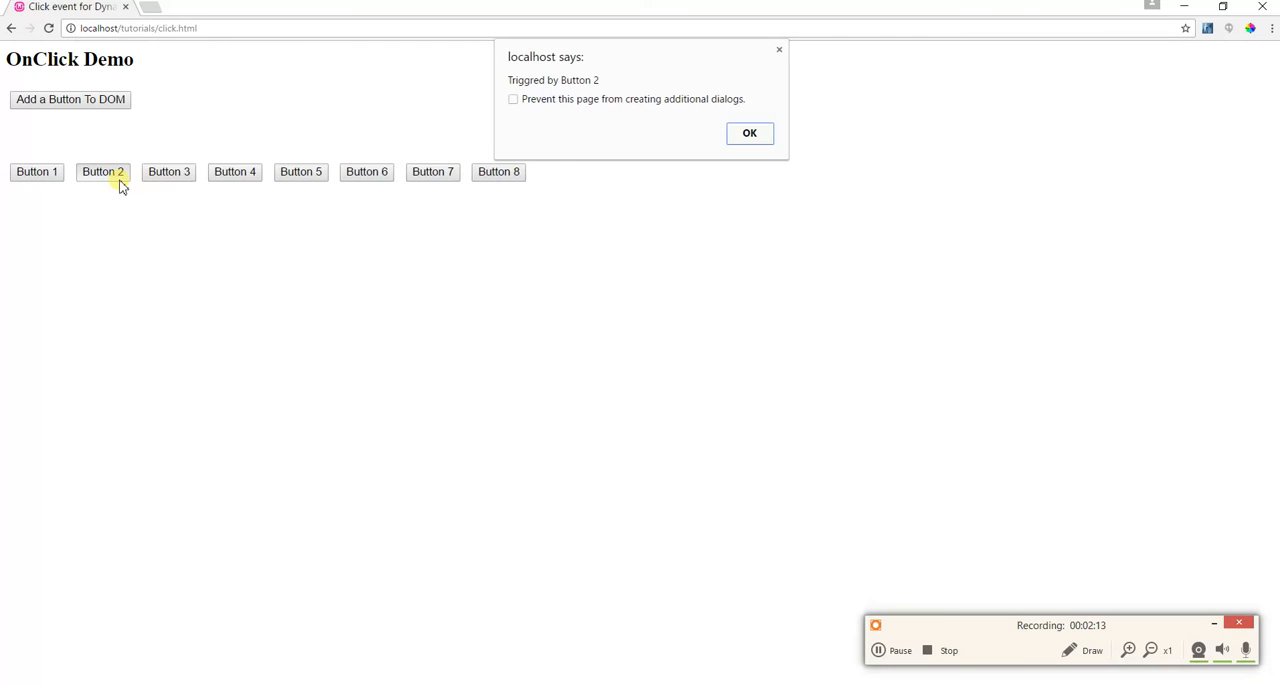
left_click(750, 133)
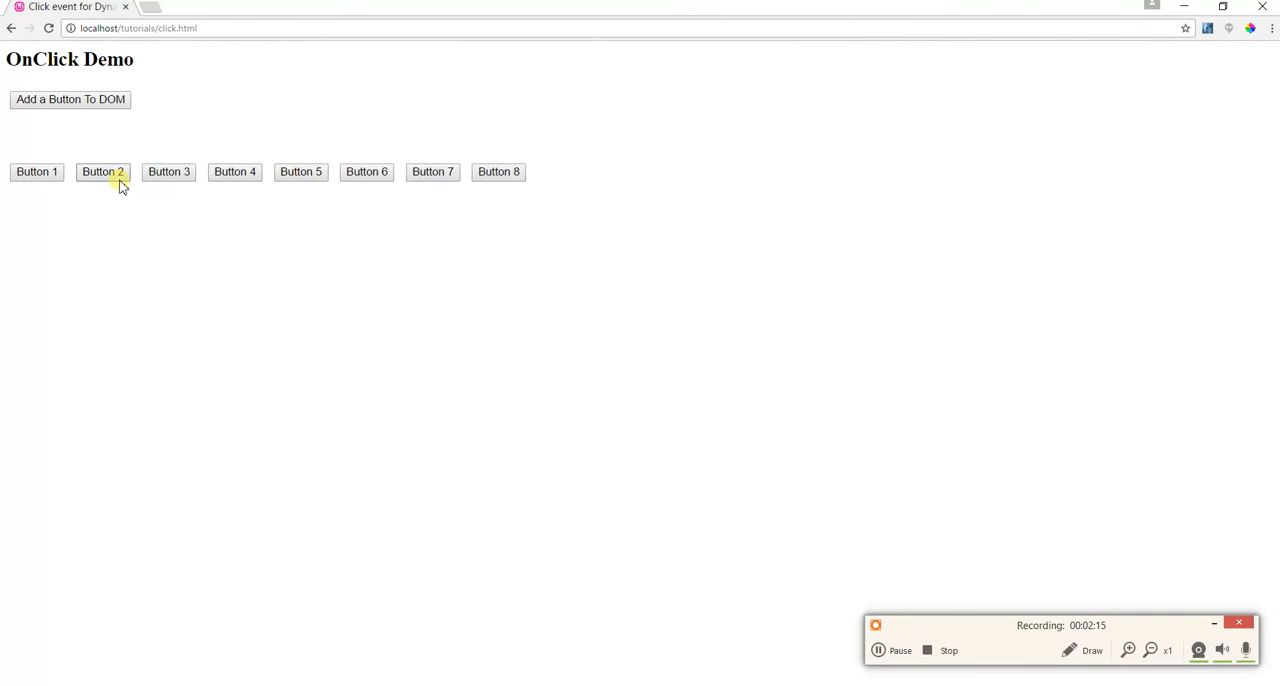
left_click(168, 171)
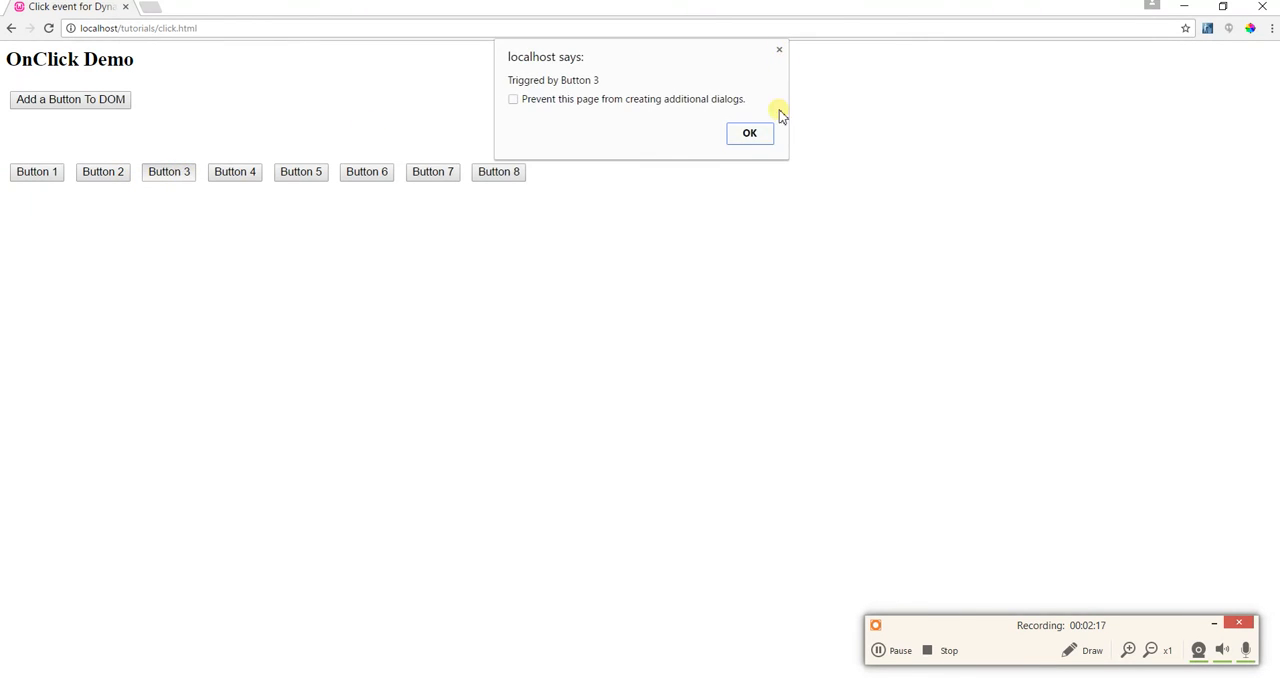
left_click(749, 133)
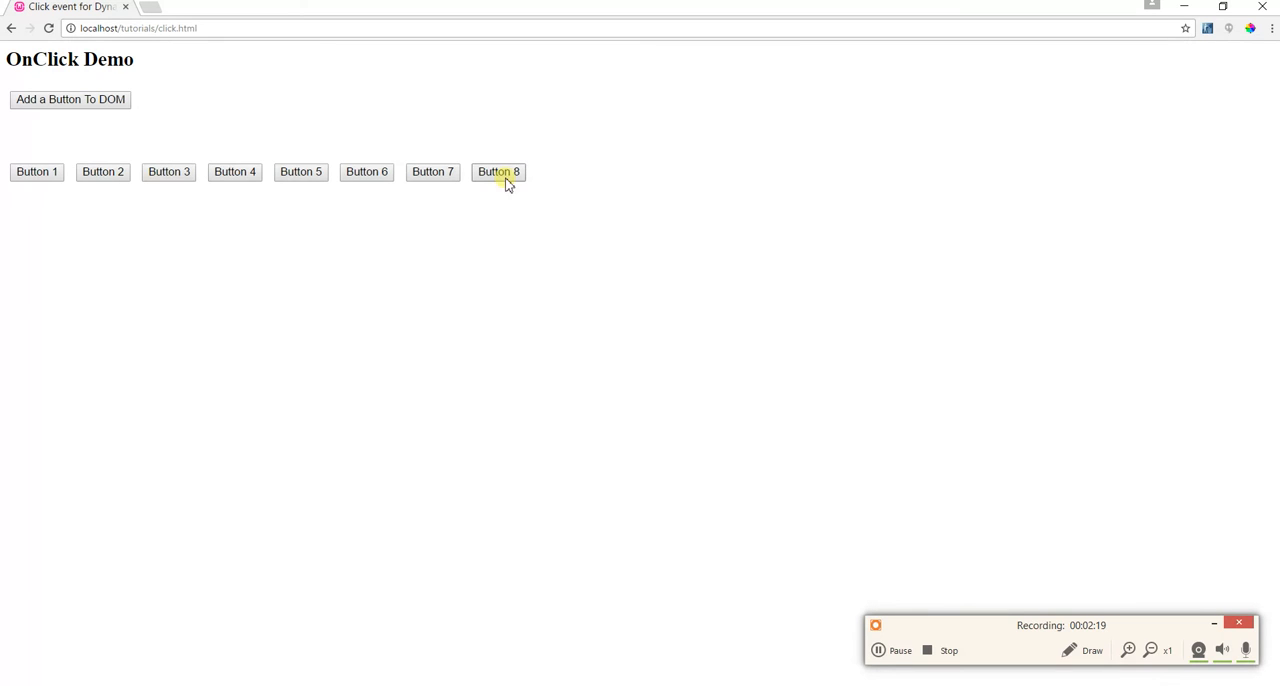
left_click(498, 172)
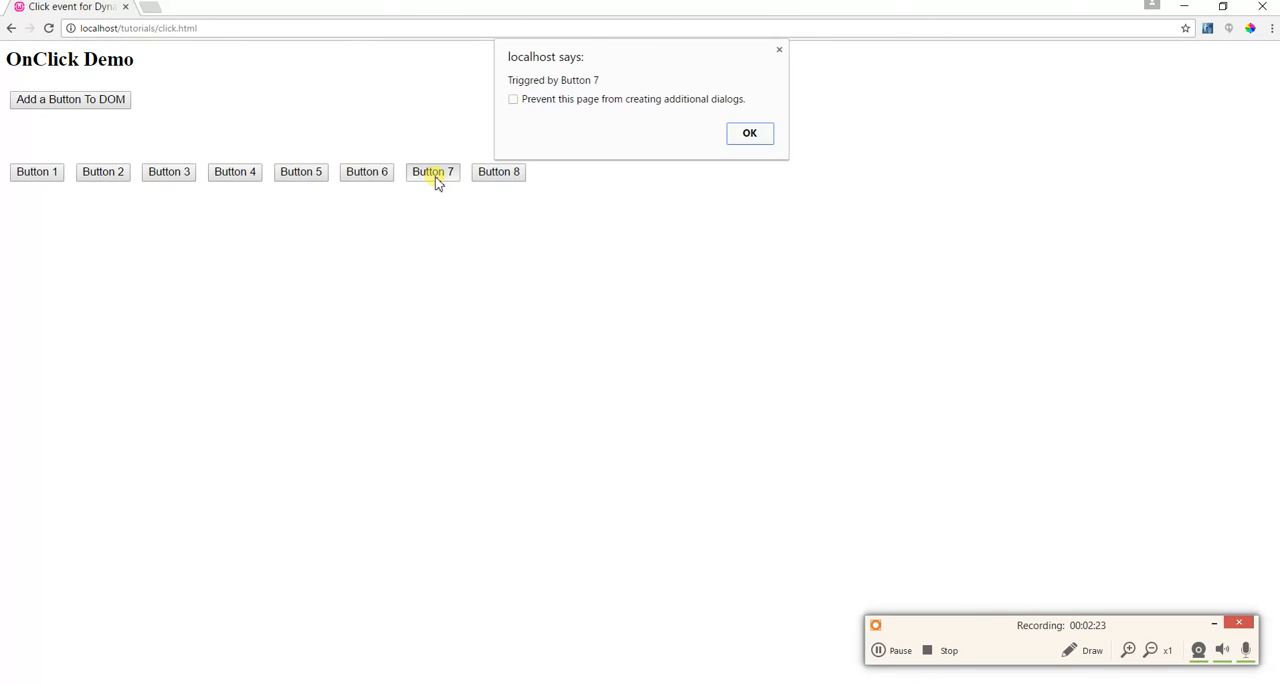
left_click(749, 133)
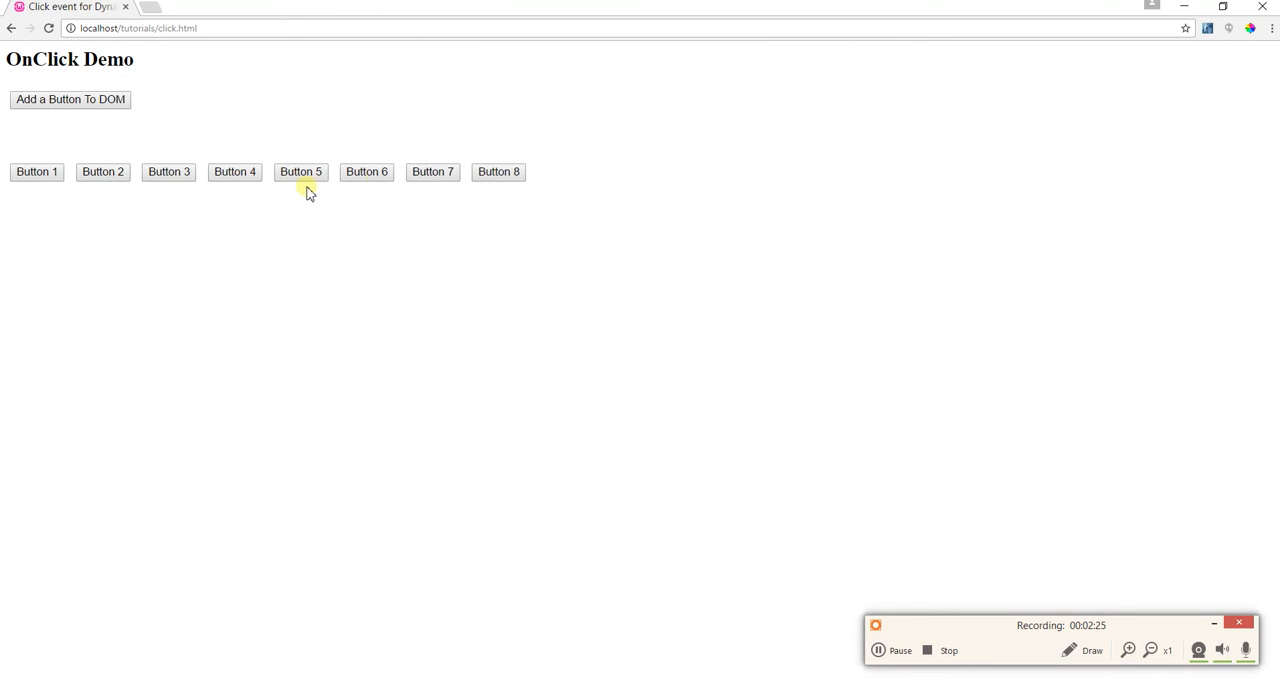
left_click(300, 171)
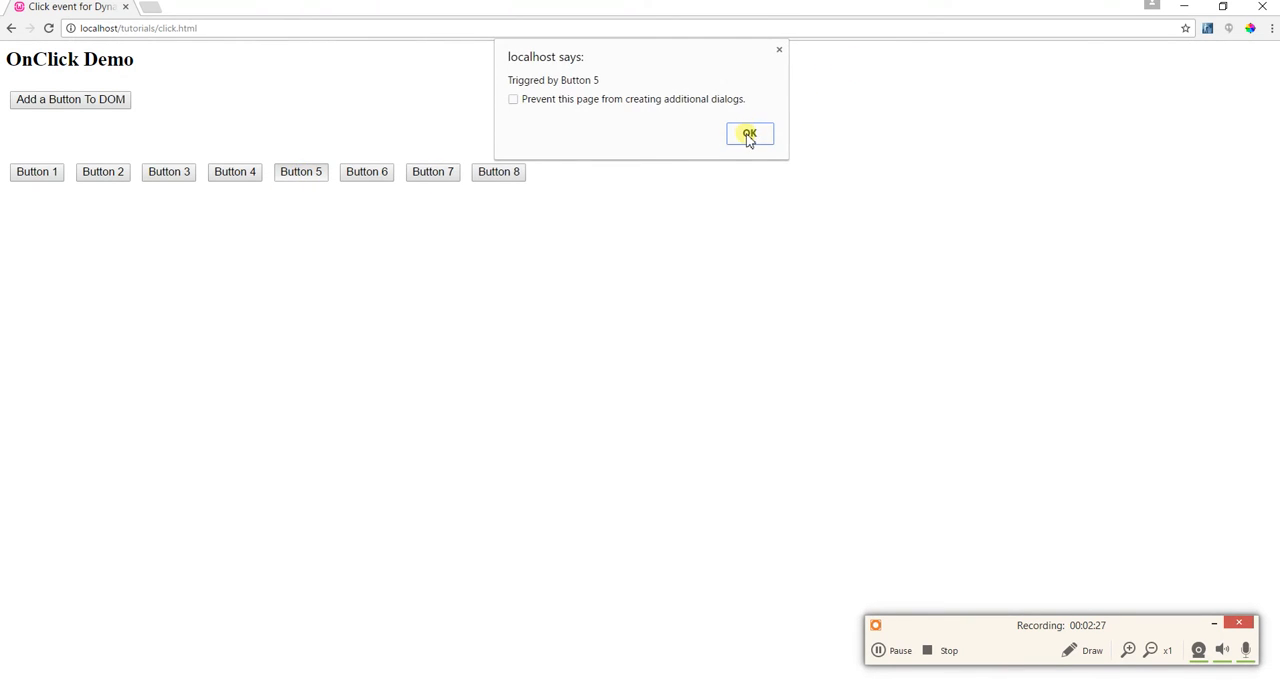
left_click(750, 133)
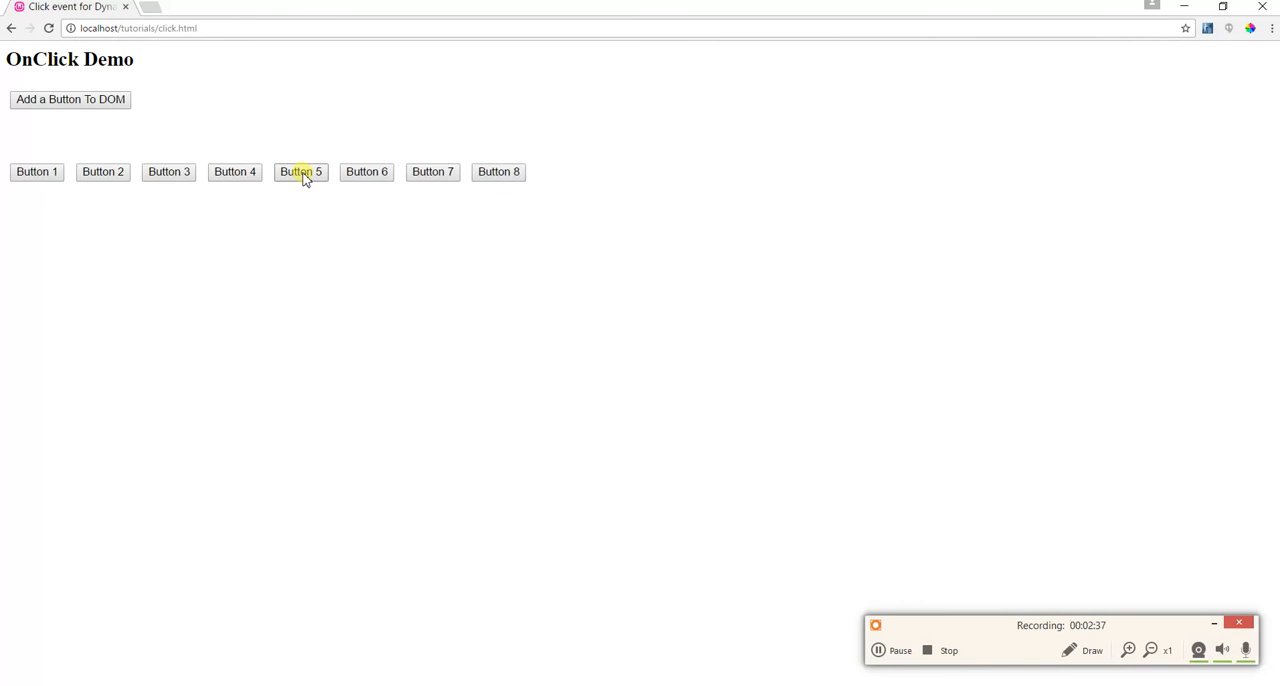
left_click(300, 171)
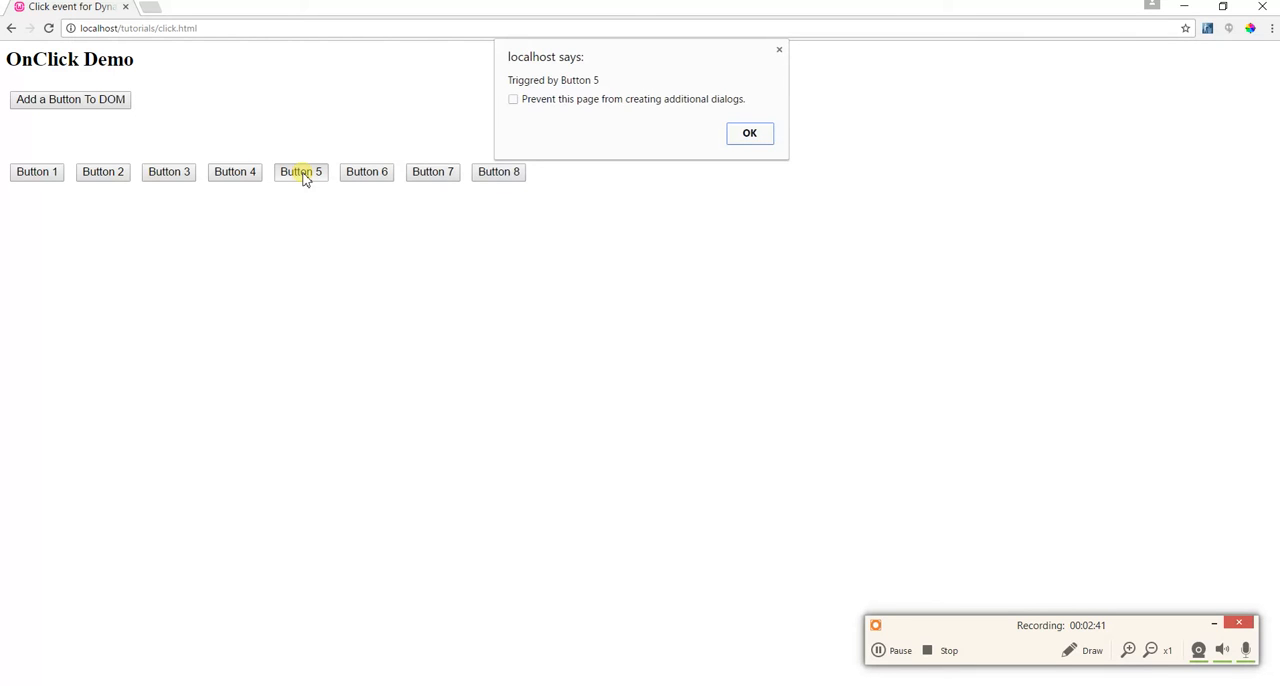
left_click(750, 133)
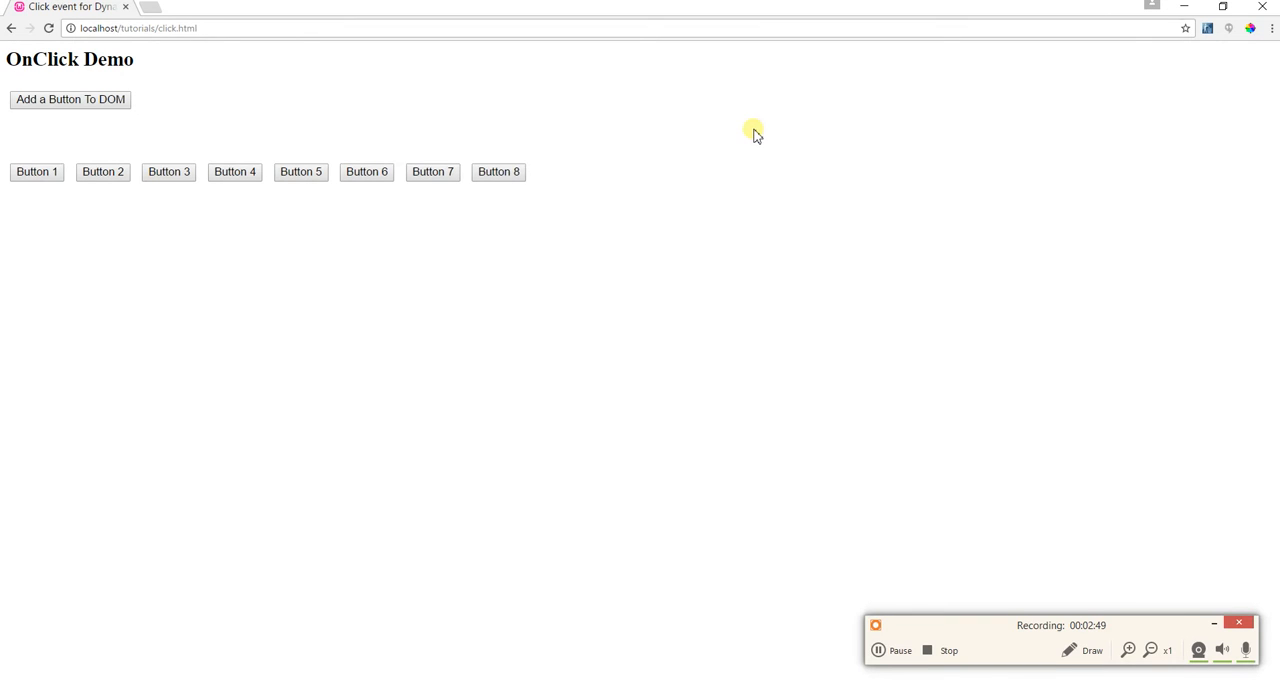
mouse_move(483, 574)
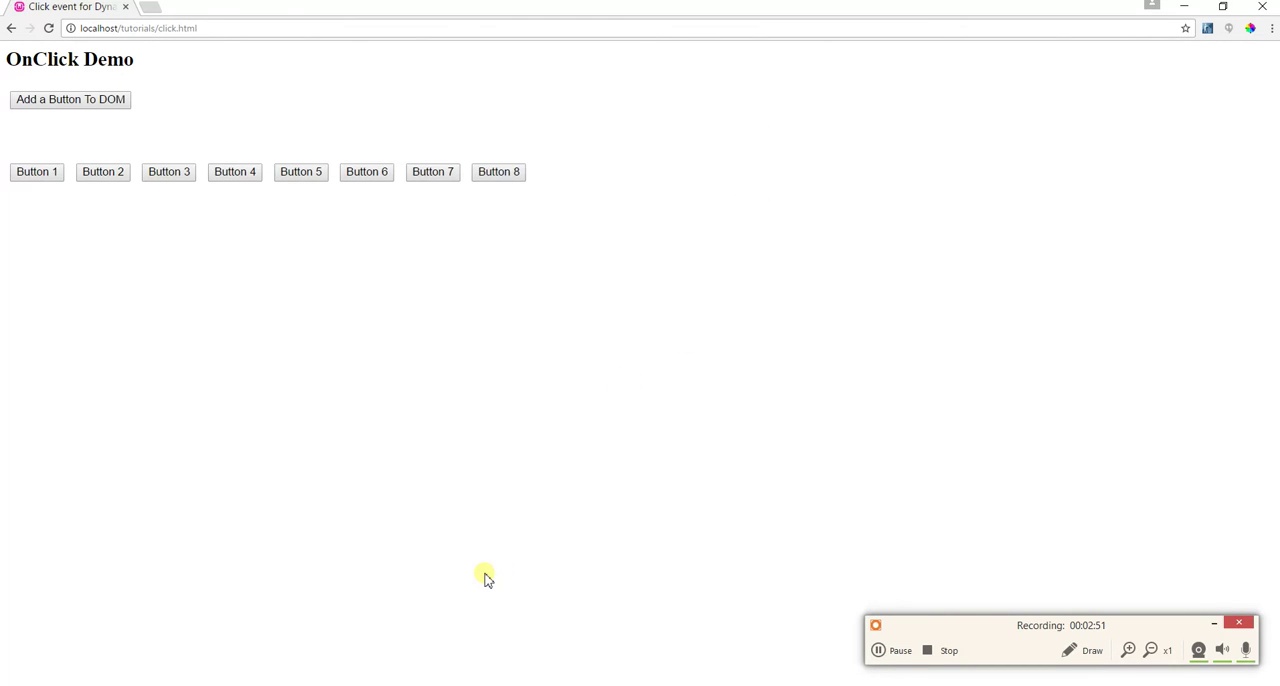